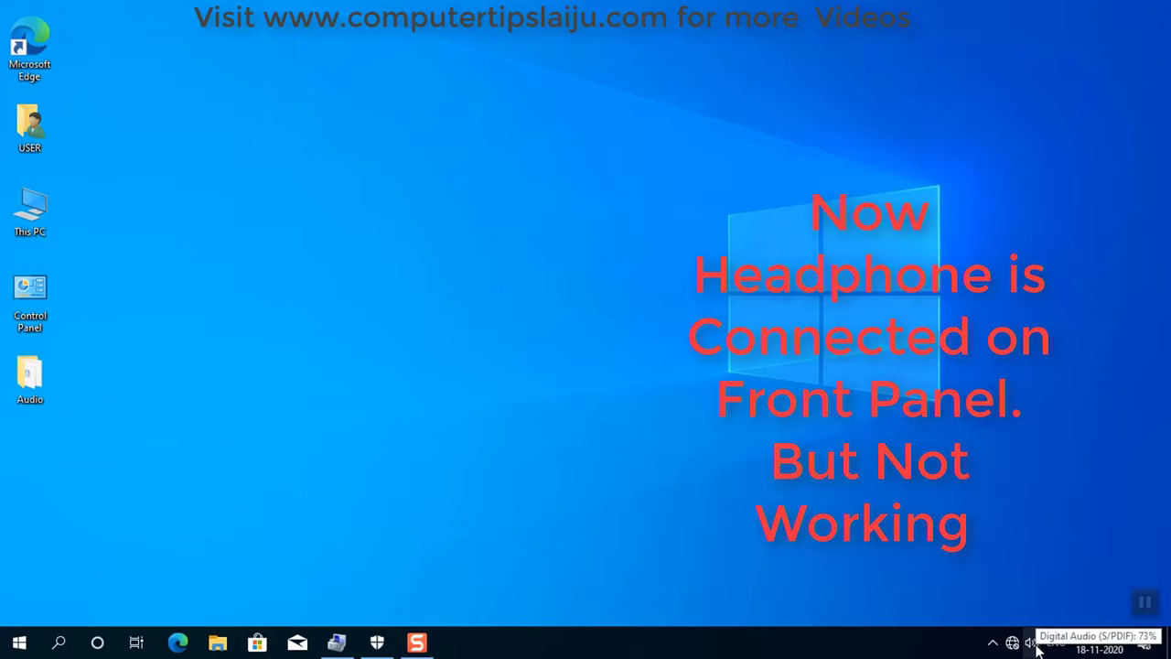
# Reach the Sound settings page from the taskbar speaker icon's menu.
pyautogui.rightClick(1032, 642)
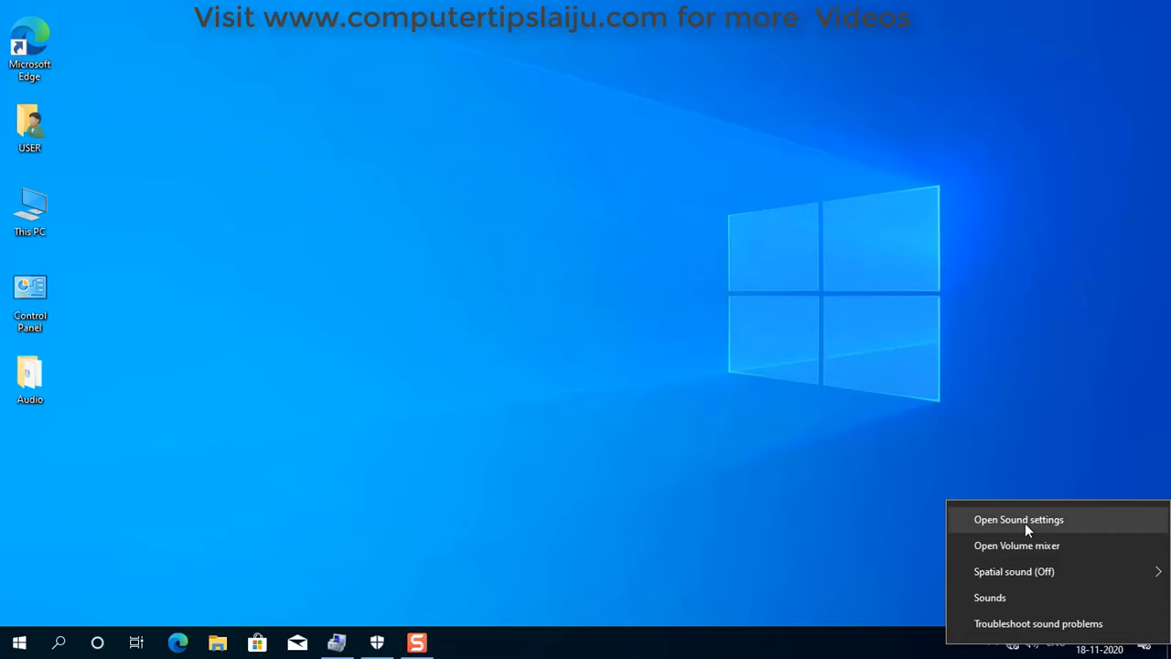
pyautogui.click(1017, 520)
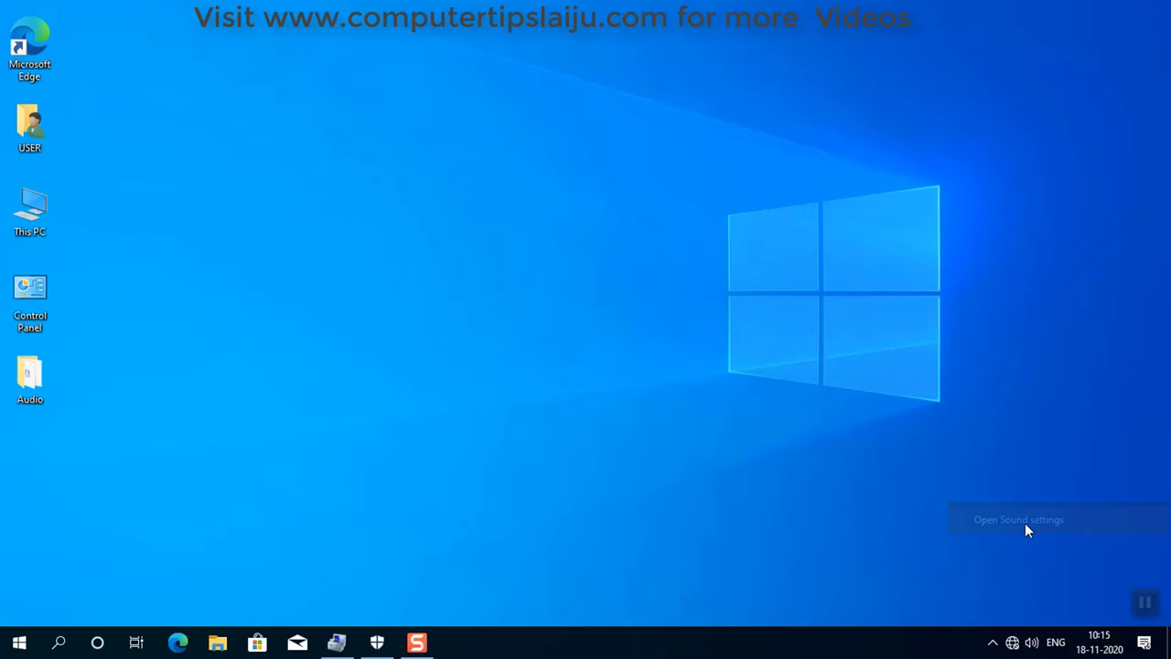
# Review the output device list and confirm a High Definition Audio microphone appears under Input.
pyautogui.click(1017, 519)
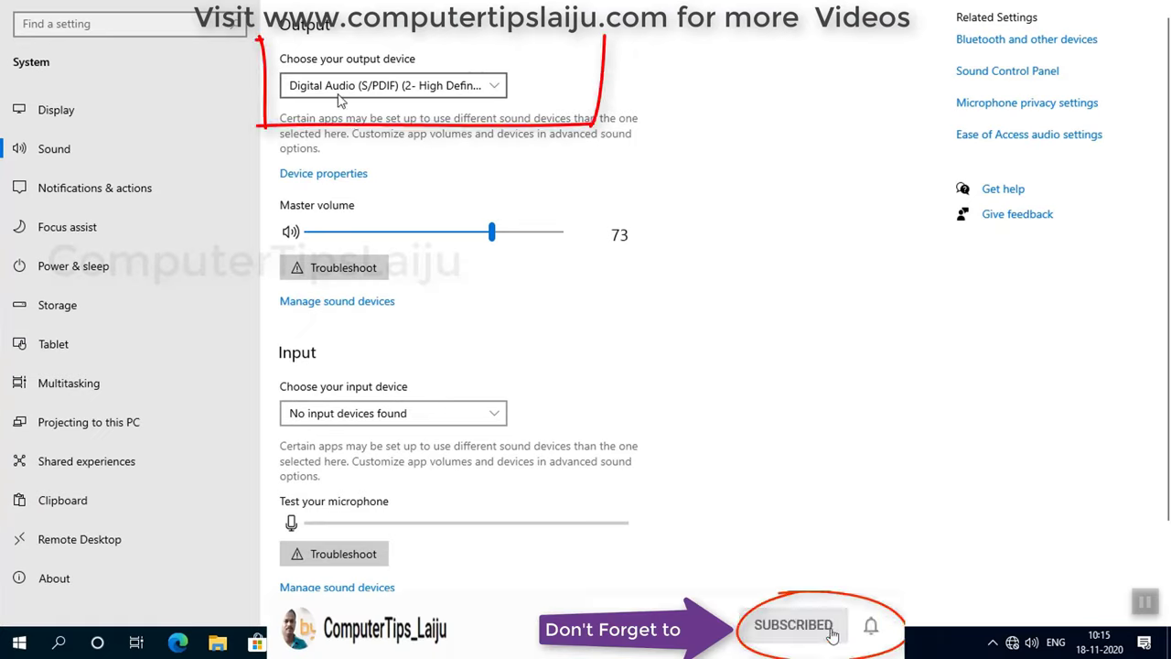
pyautogui.click(392, 85)
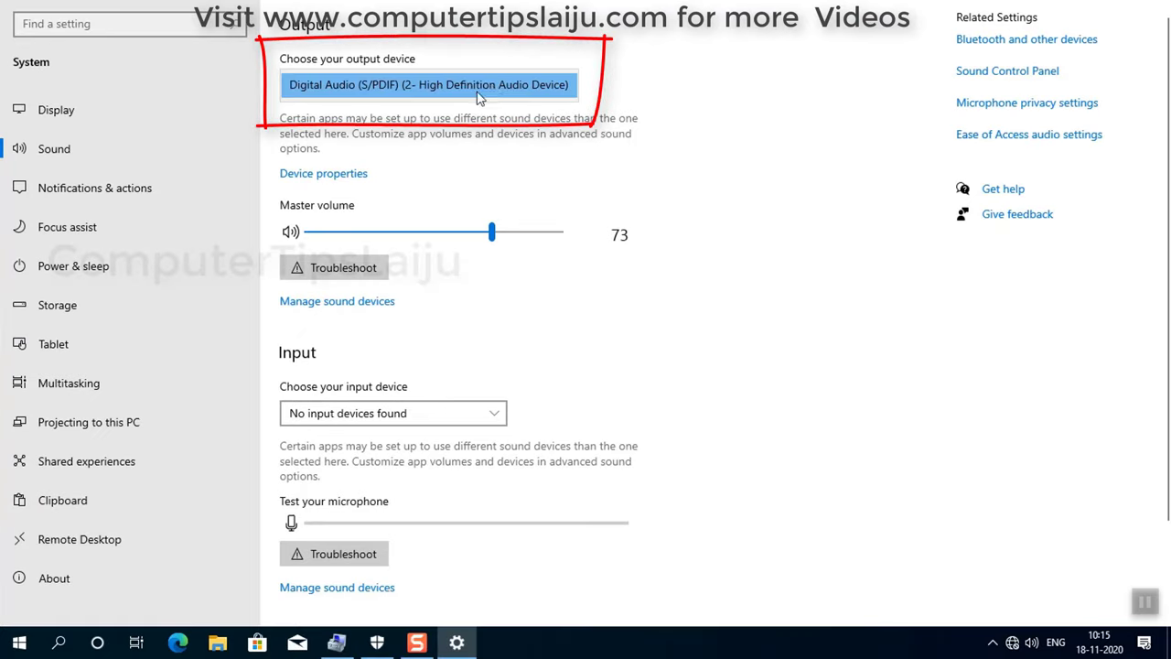
pyautogui.moveTo(643, 104)
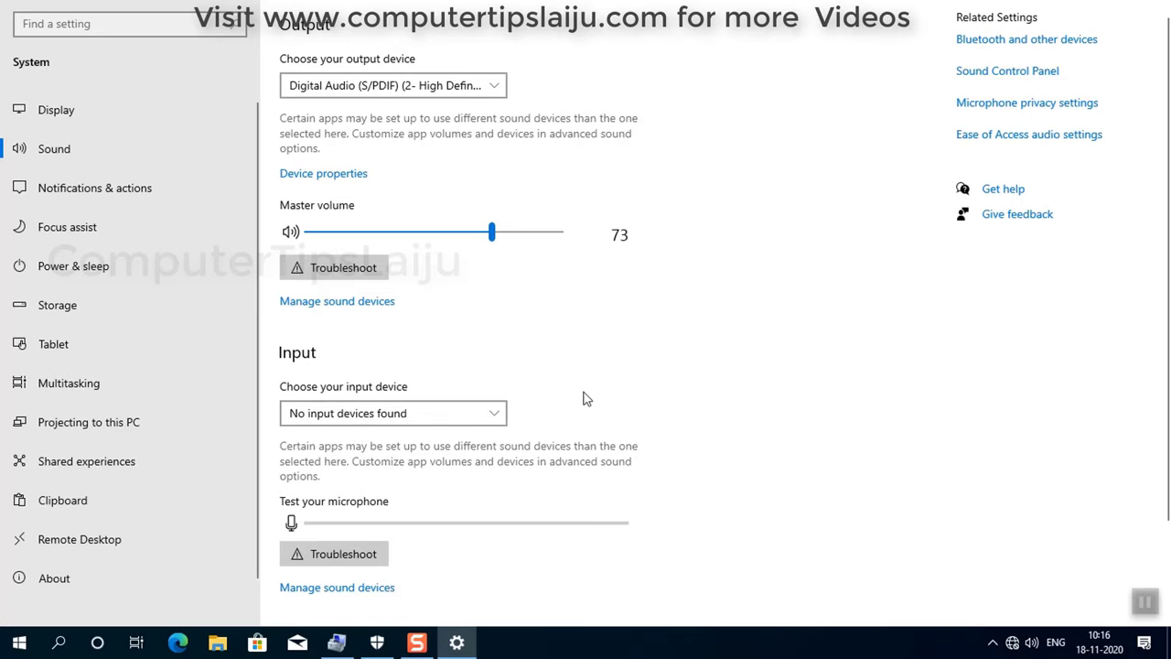
pyautogui.scroll(-3)
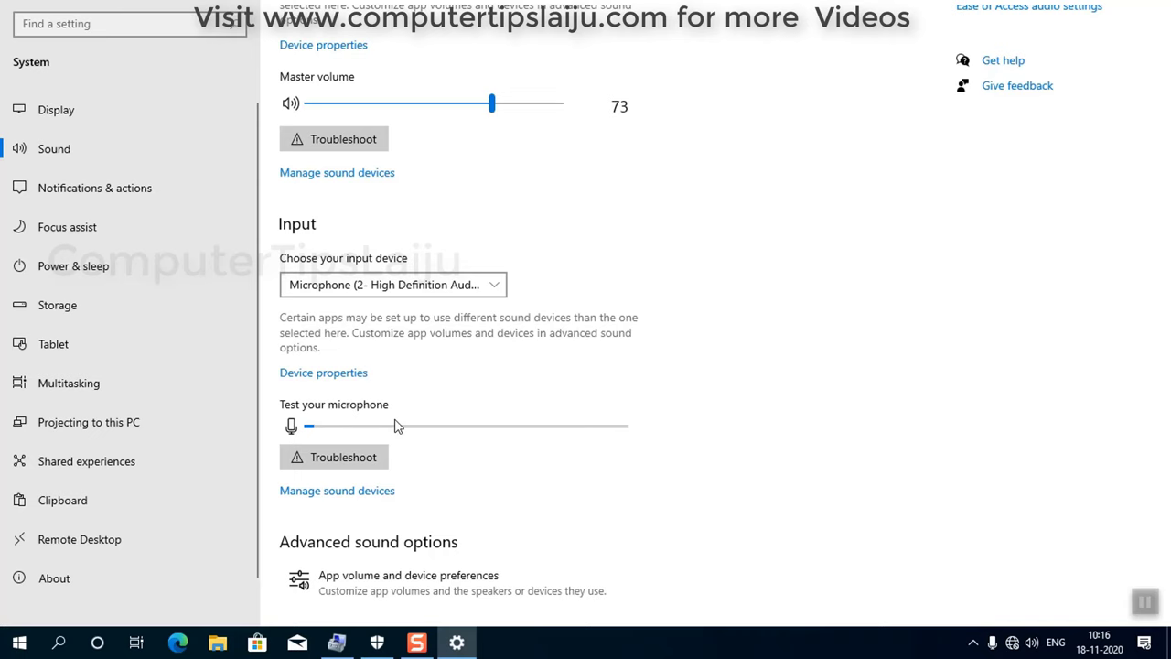
# Set master volume to 67 and keep Speakers (High Definition Audio Device) as output.
pyautogui.moveTo(490, 102); pyautogui.dragTo(476, 103)
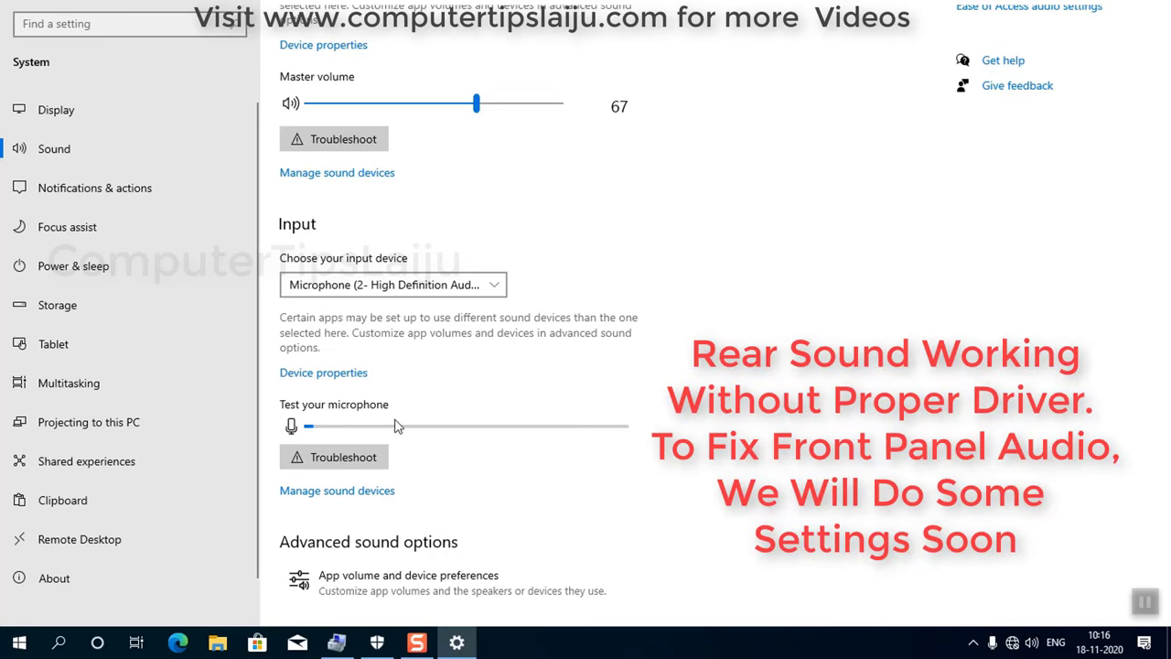
pyautogui.moveTo(410, 402)
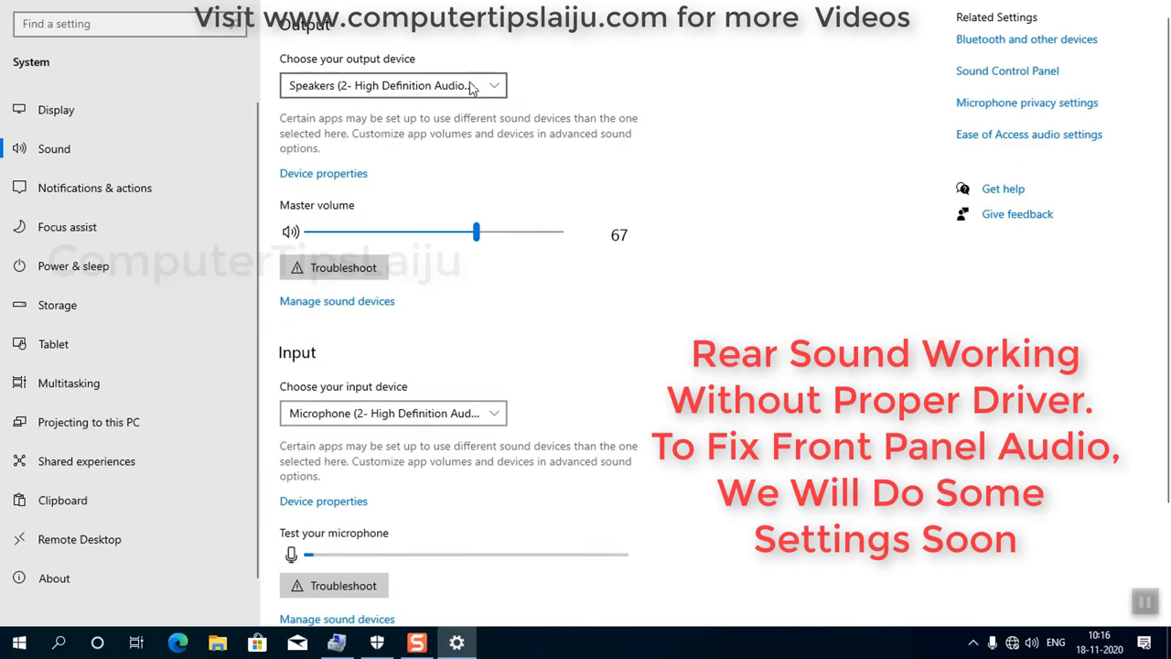
pyautogui.moveTo(366, 88)
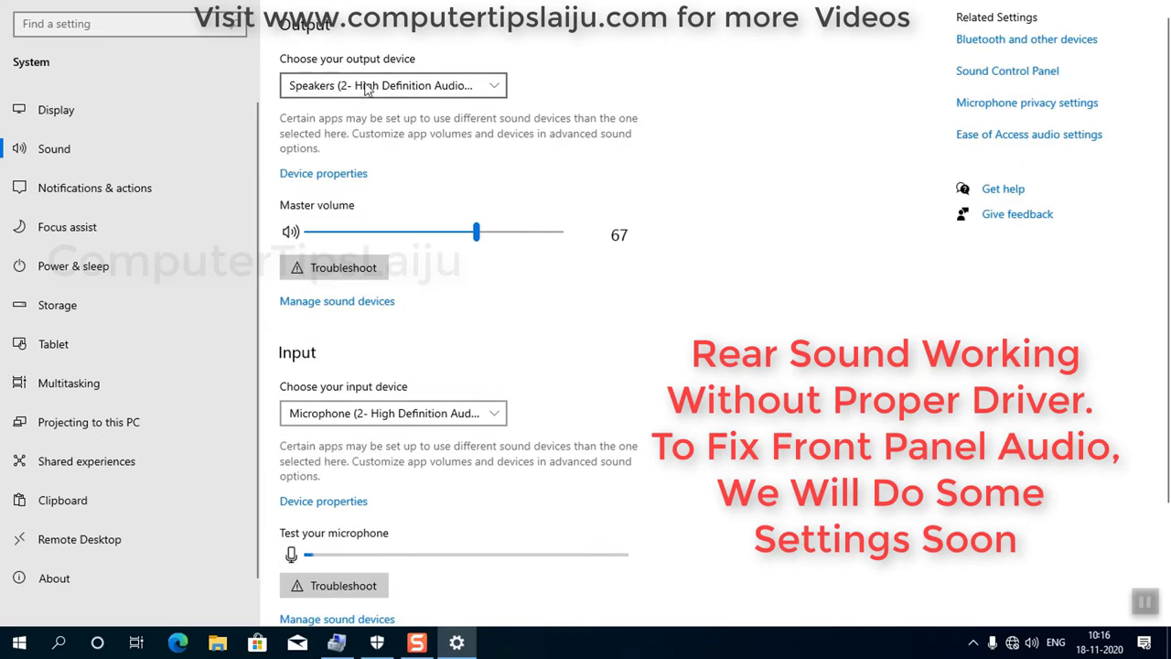
pyautogui.click(391, 84)
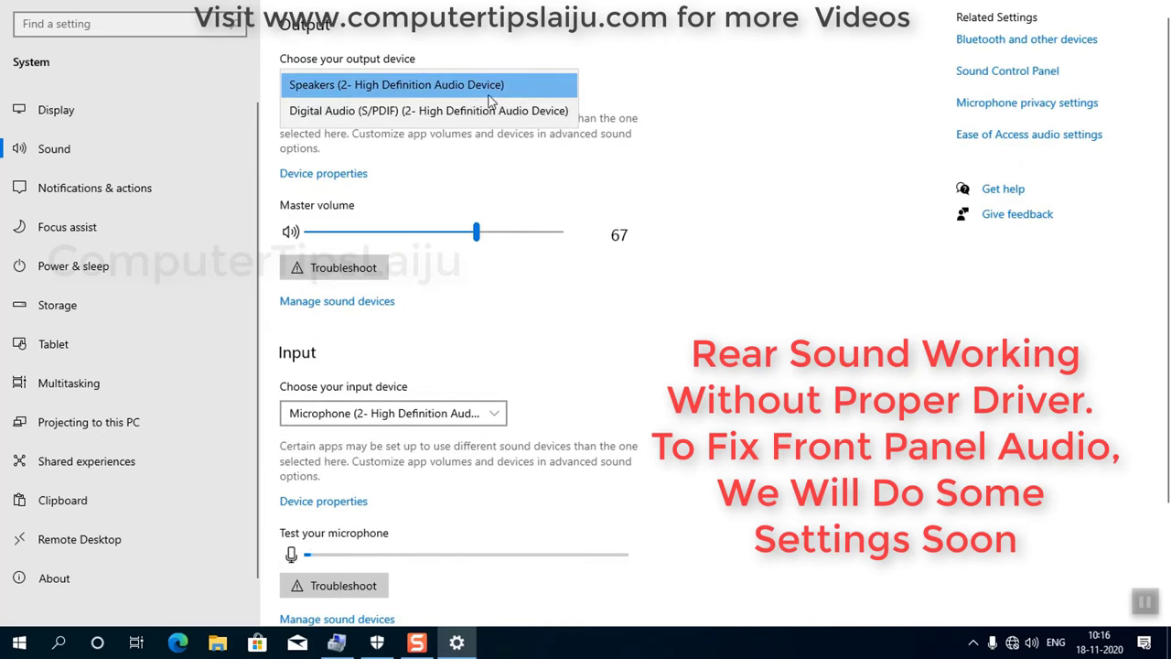
pyautogui.click(395, 84)
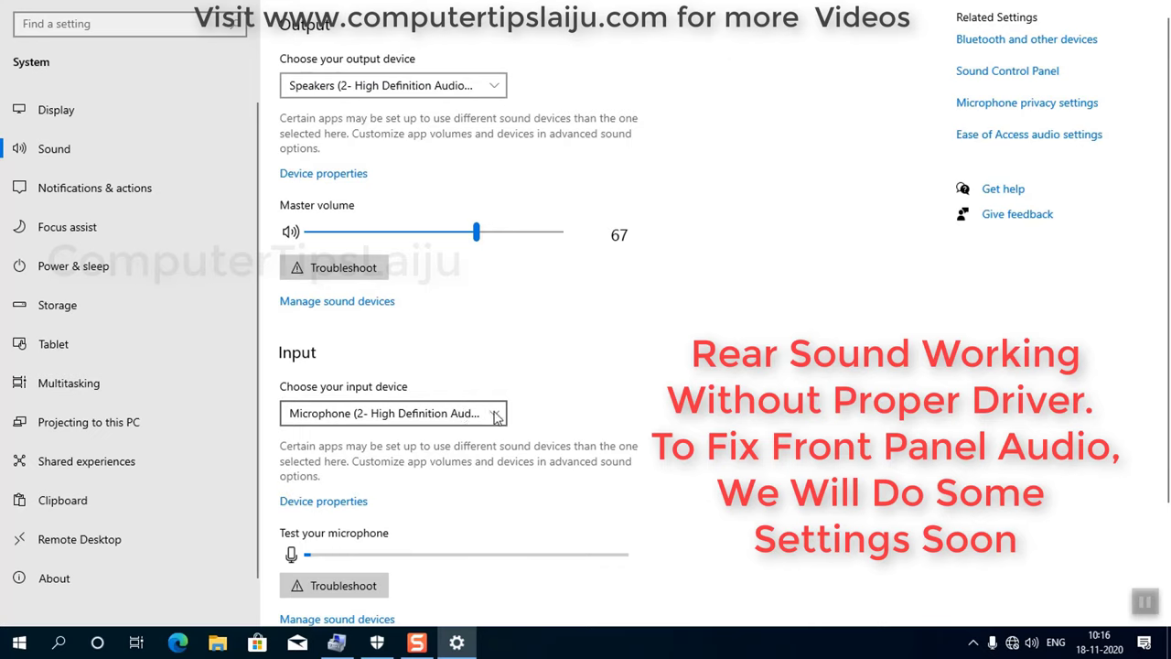
pyautogui.scroll(-3)
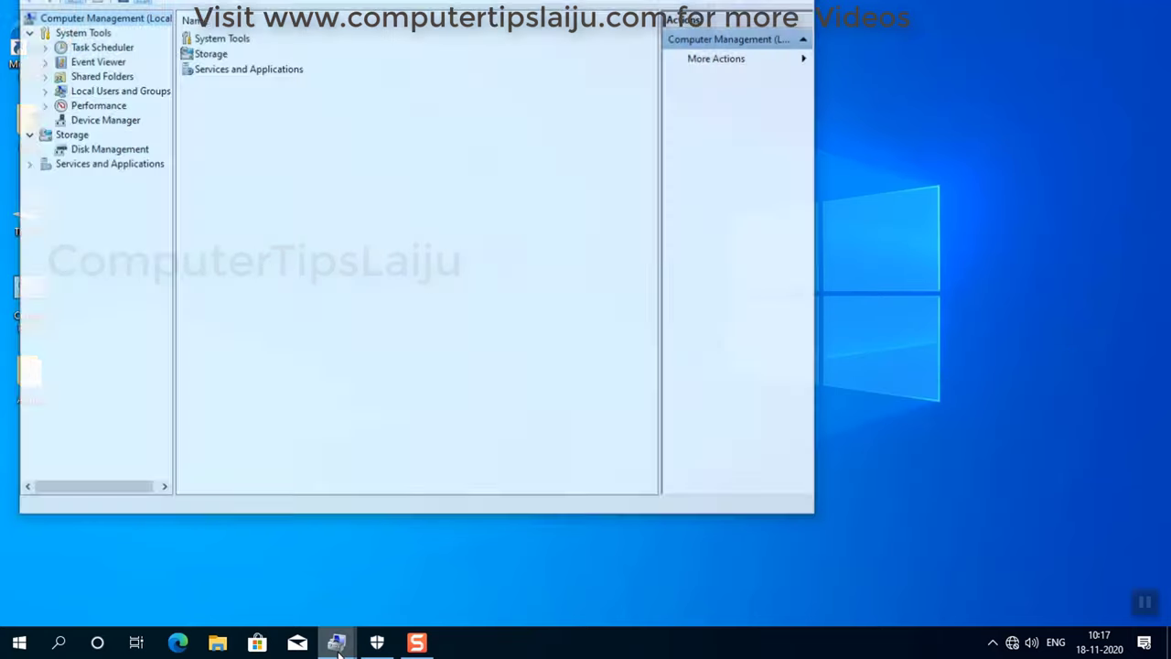
# Show both High Definition Audio Device controllers in Device Manager, then reach the Audio drivers folder.
pyautogui.click(106, 119)
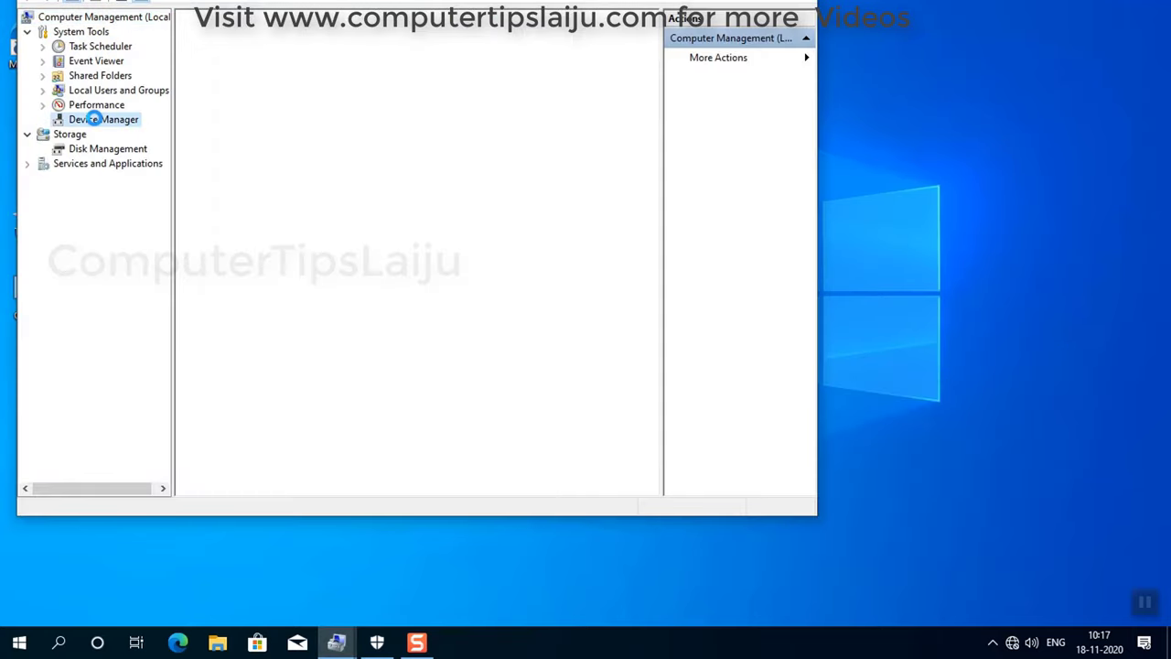
pyautogui.click(106, 119)
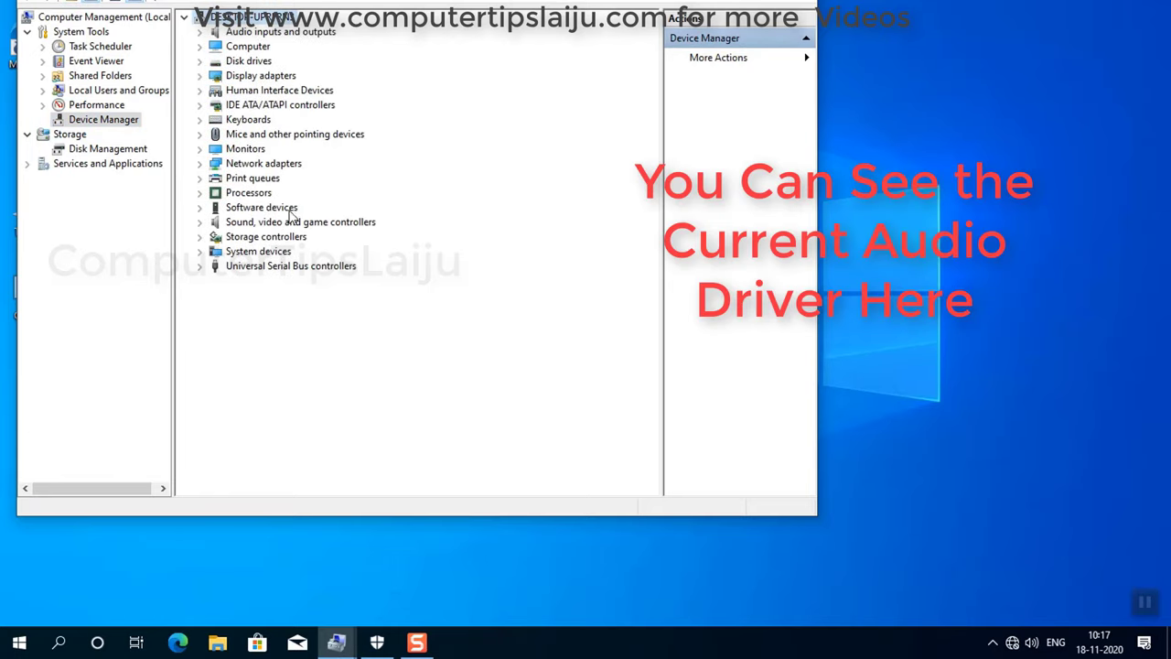
pyautogui.click(201, 221)
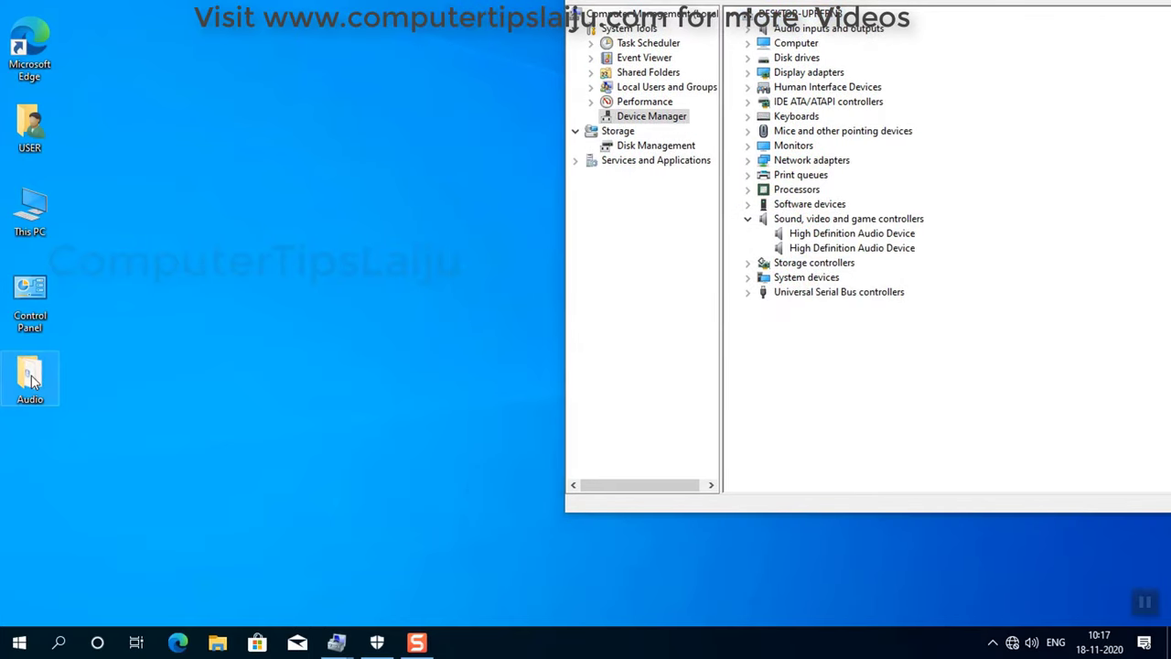
pyautogui.doubleClick(29, 377)
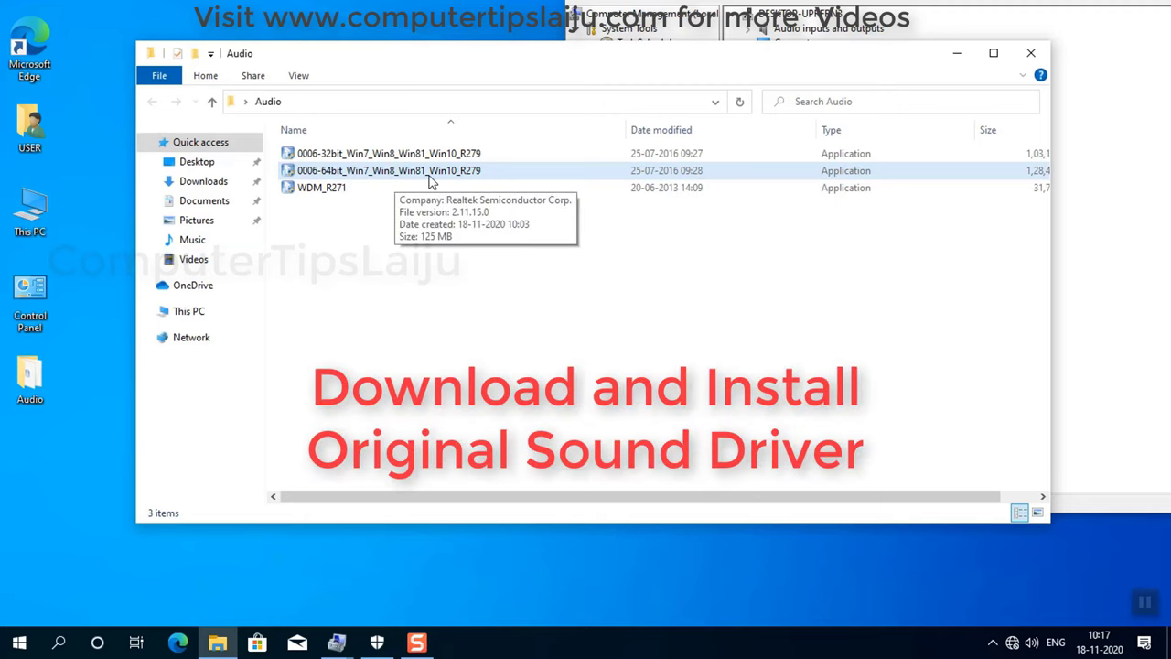
# Run the 0006-64bit_Win7_Win8_Win81_Win10_R279 Realtek driver installer from the Audio folder.
pyautogui.rightClick(388, 170)
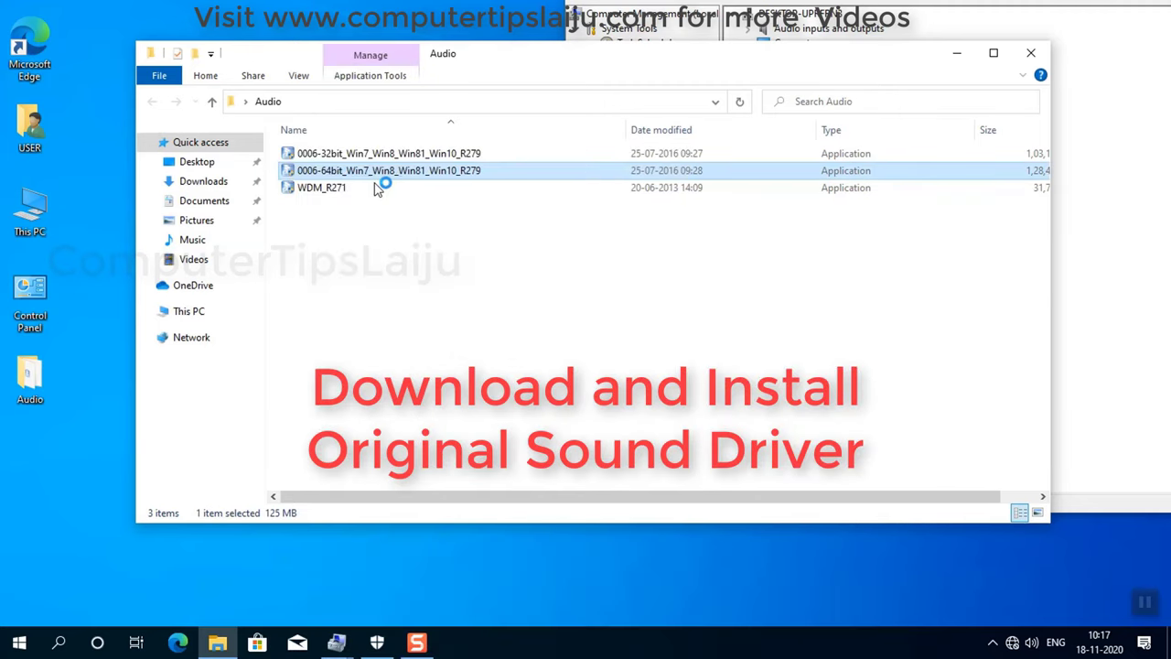
pyautogui.moveTo(492, 182)
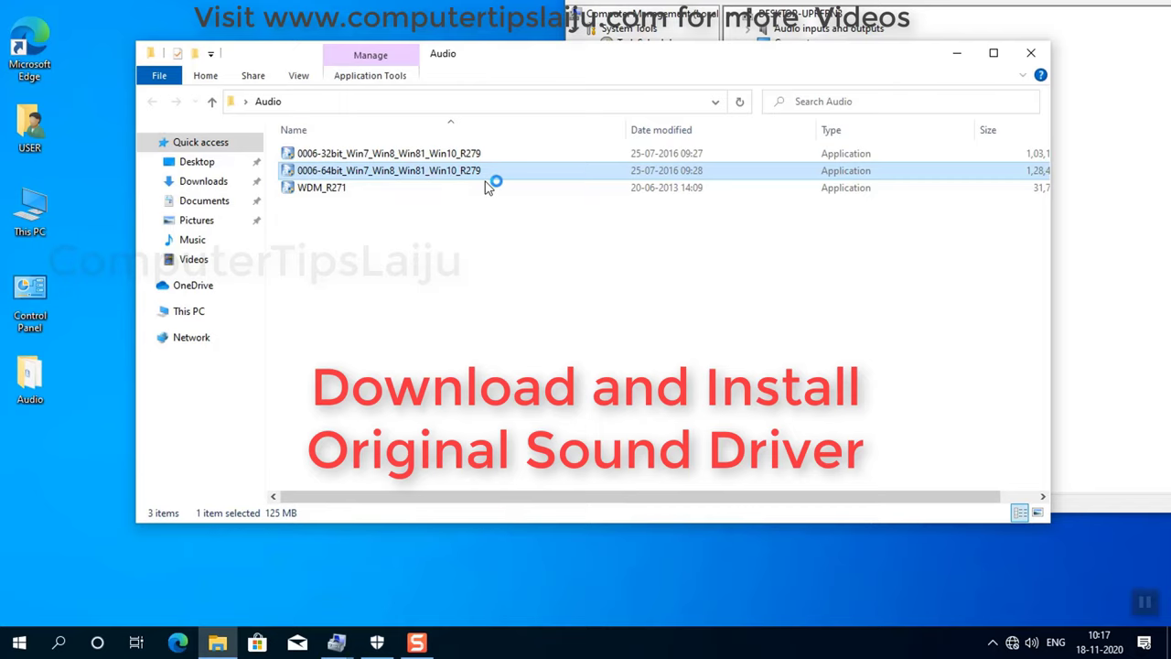
pyautogui.doubleClick(388, 170)
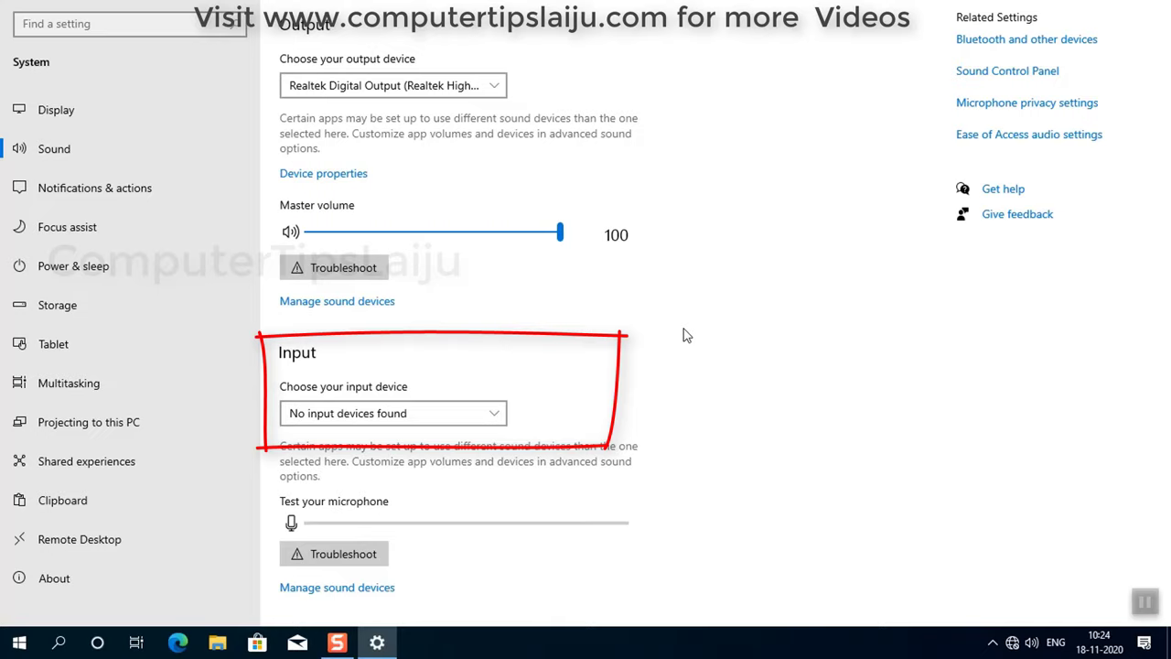
# Lower the master volume from 100 to 88 with Realtek Digital Output as the output device.
pyautogui.moveTo(560, 231); pyautogui.dragTo(530, 231)
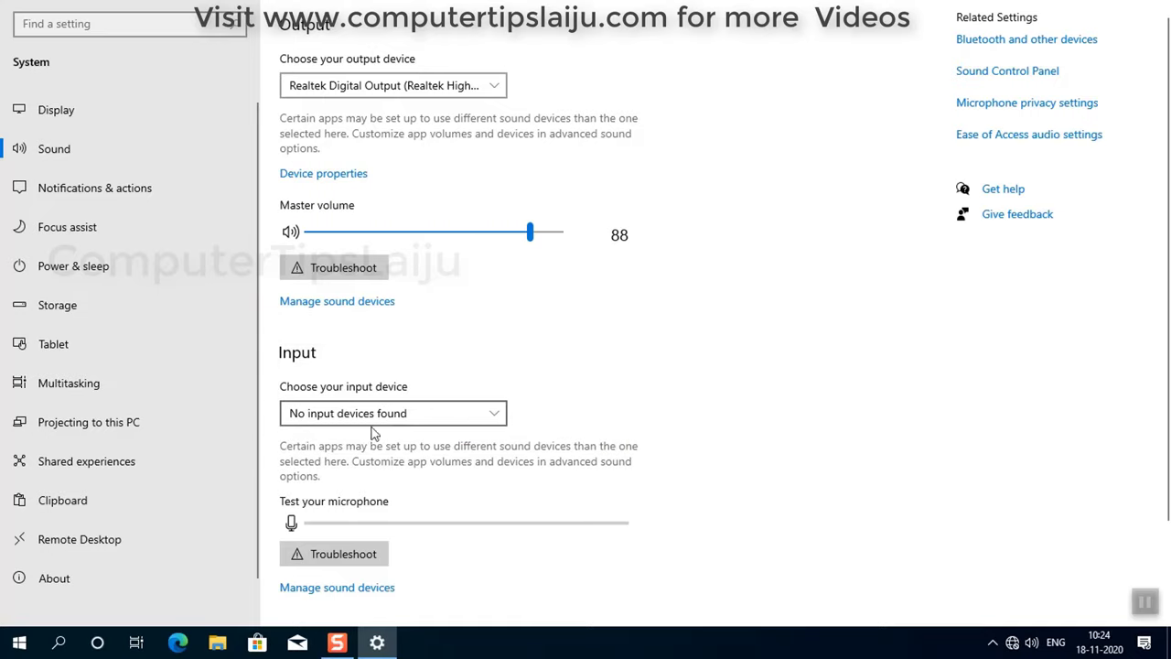
pyautogui.moveTo(448, 342)
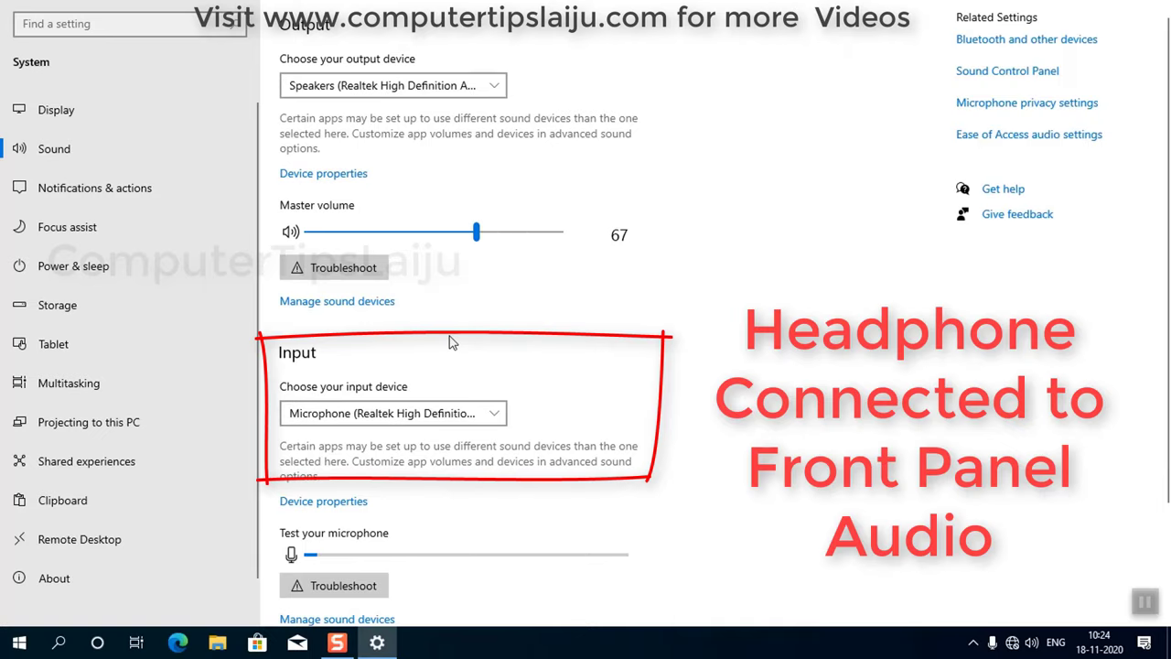
pyautogui.moveTo(461, 338)
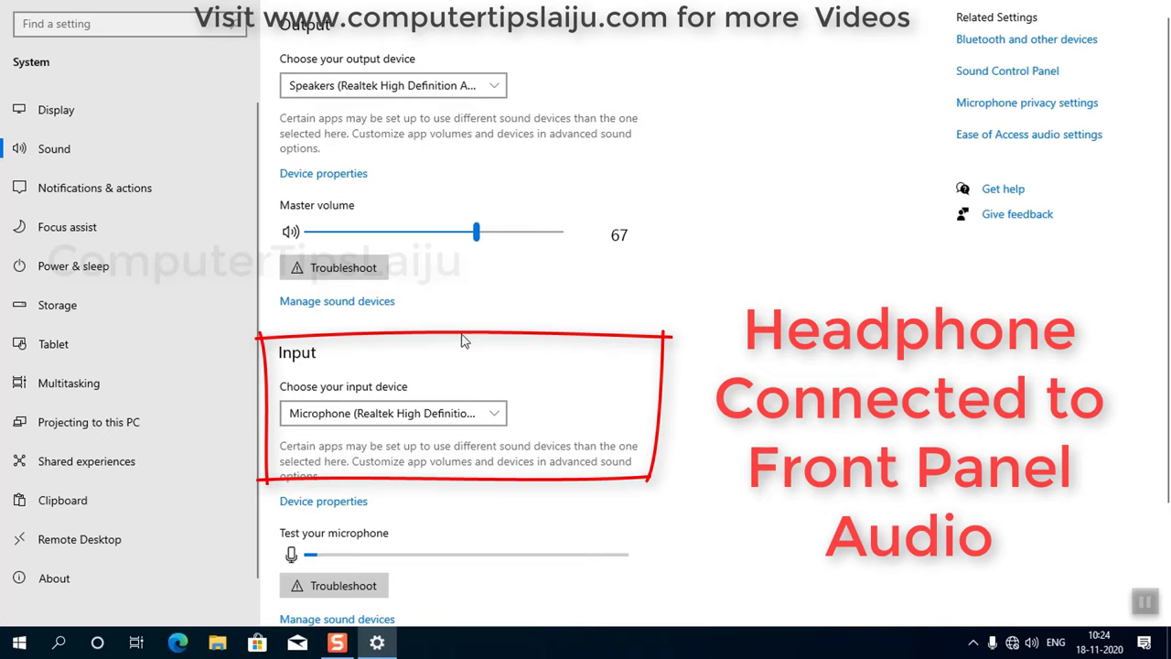
pyautogui.moveTo(7, 428)
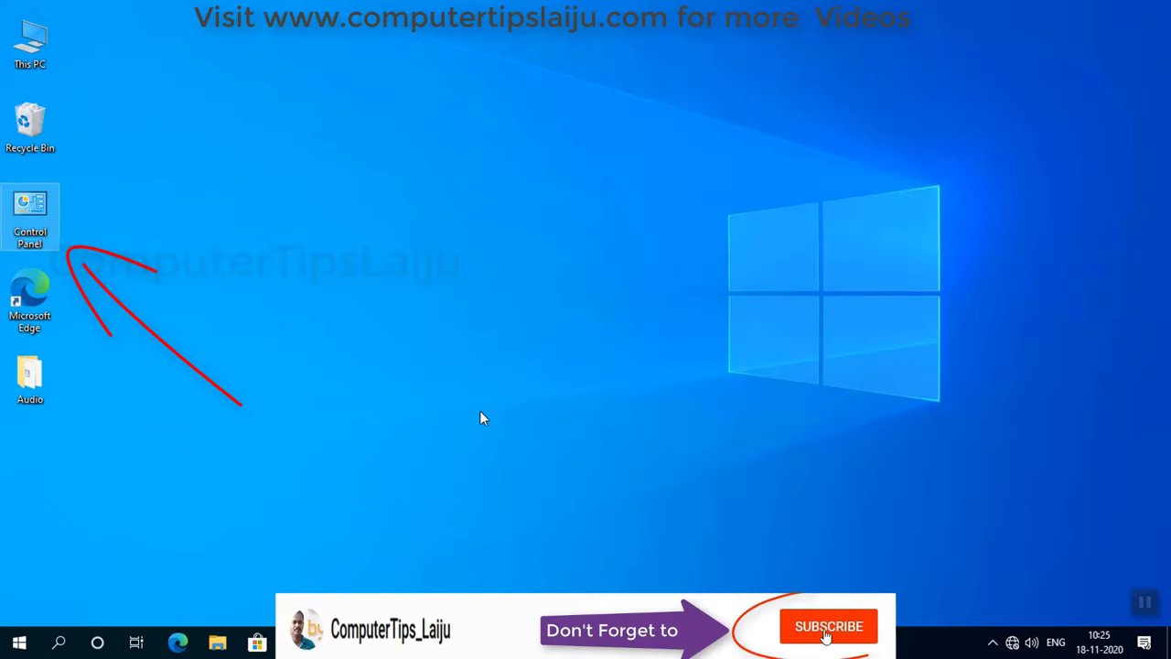
# Confirm in Control Panel's Sound dialog that Realtek Speakers are the default playback device.
pyautogui.doubleClick(29, 216)
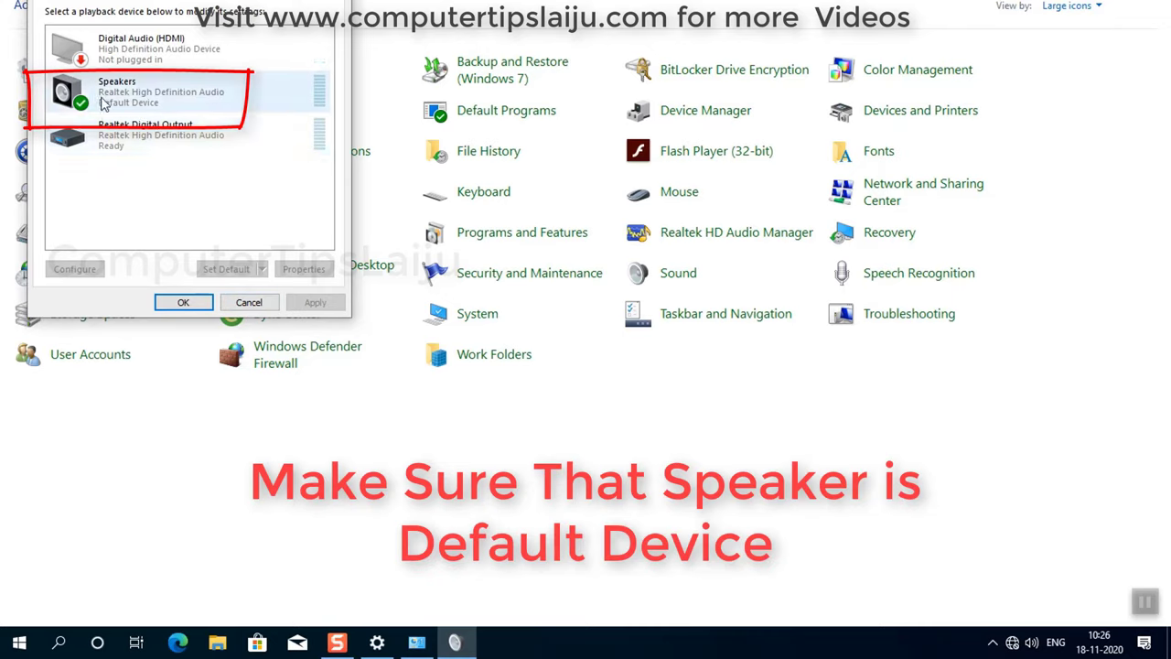
pyautogui.click(183, 302)
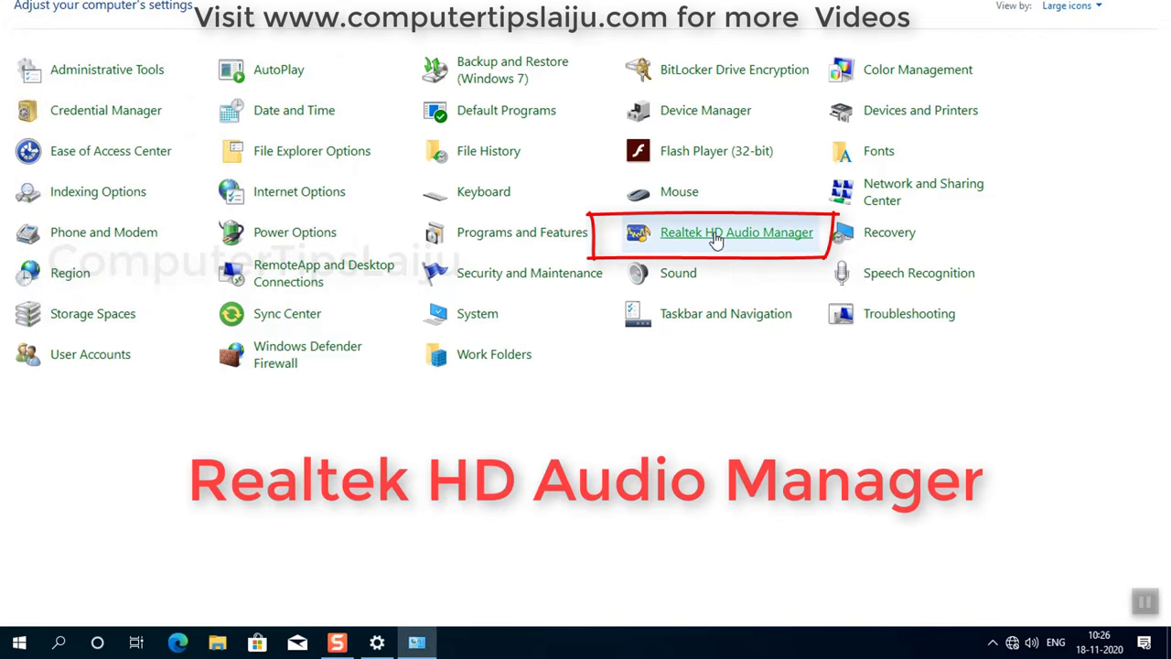
# In Realtek HD Audio Manager, mark the plugged-in device as Mic In and confirm.
pyautogui.click(736, 232)
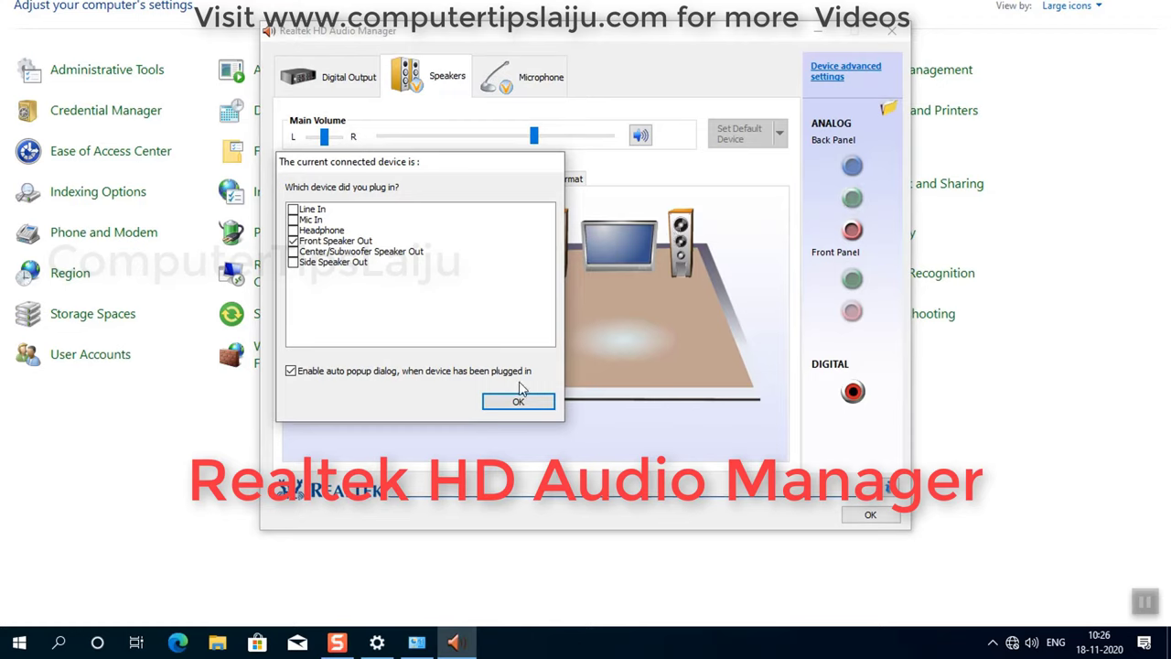
pyautogui.click(292, 219)
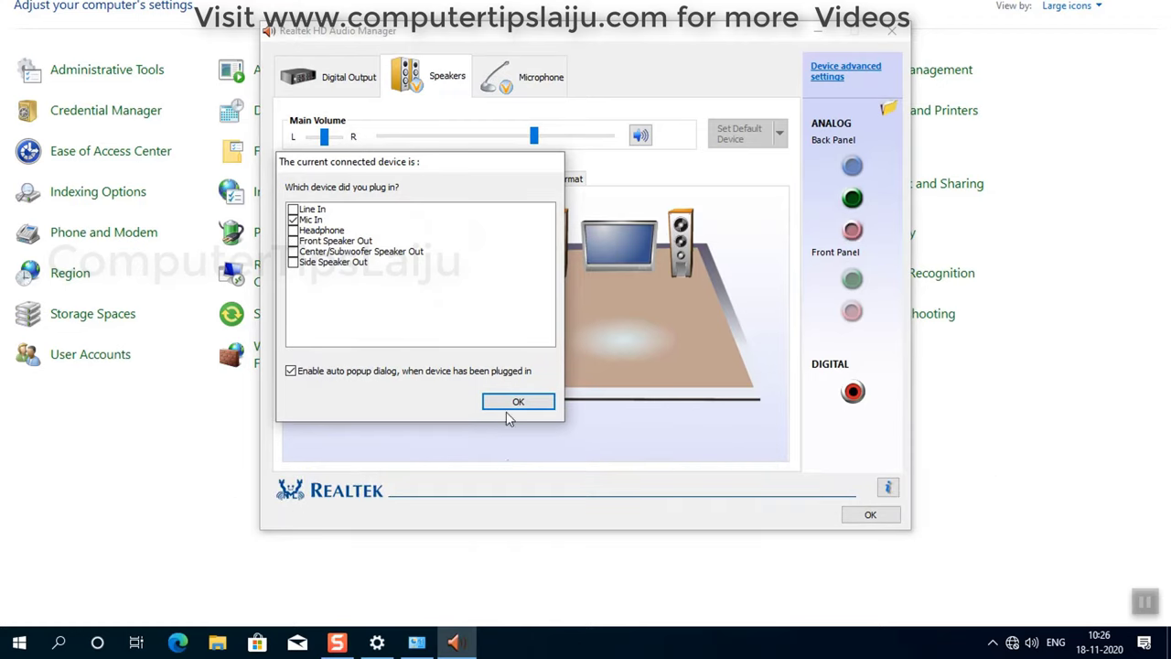
pyautogui.click(517, 400)
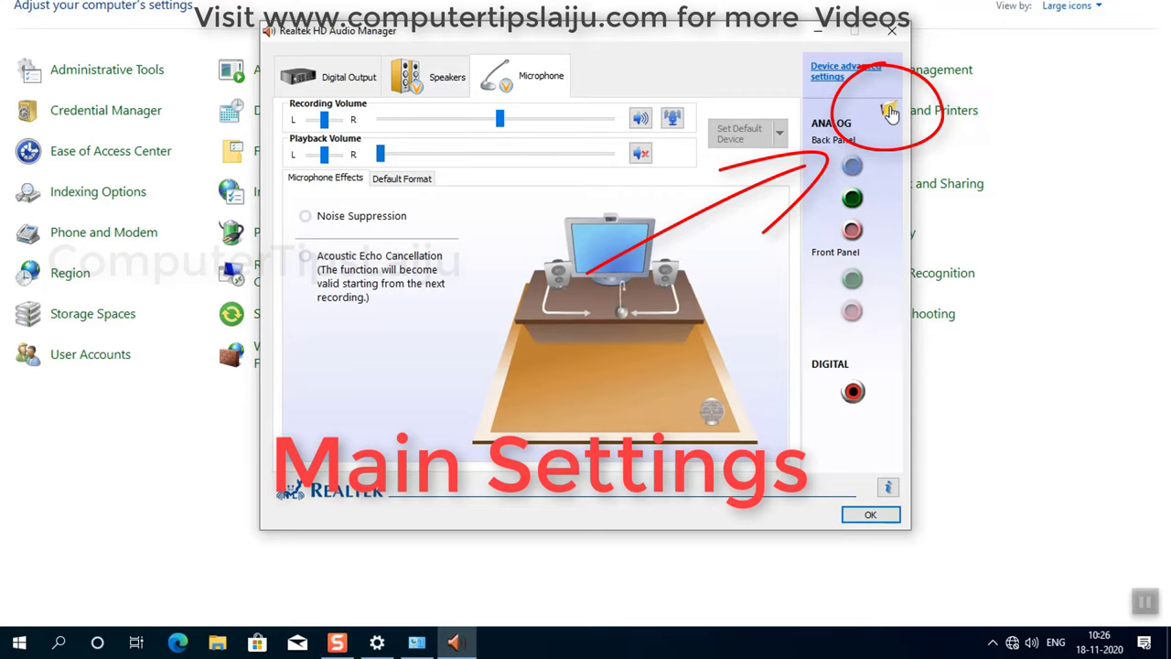
# Tick 'Disable front panel jack detection' in the connector settings and confirm.
pyautogui.click(889, 110)
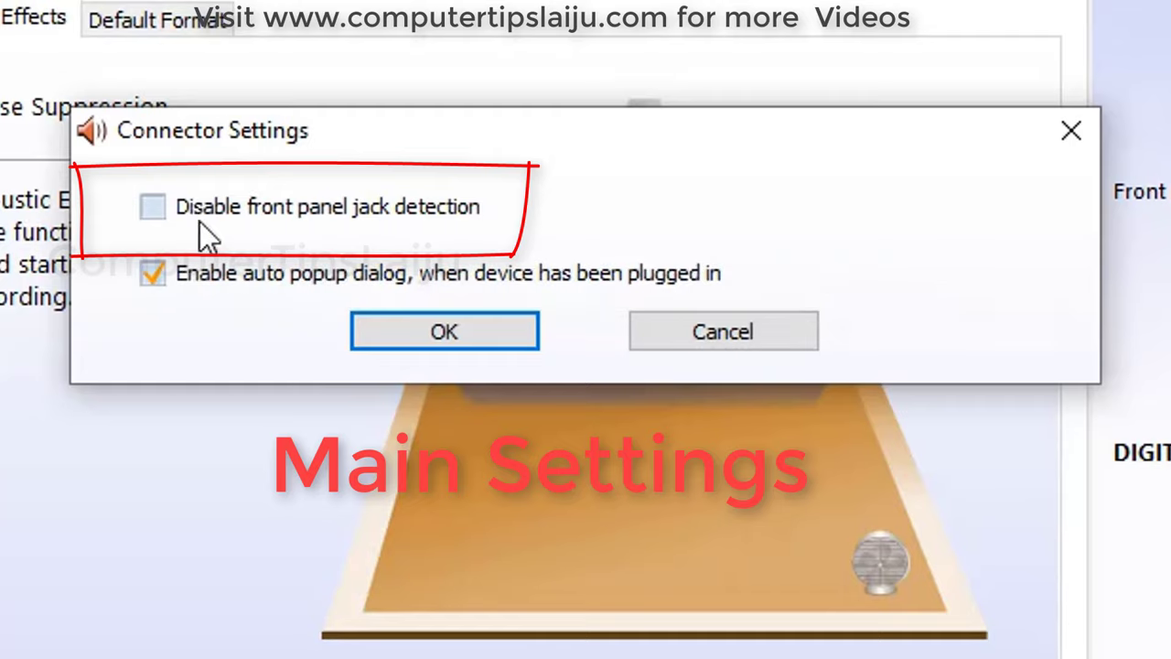
pyautogui.moveTo(154, 207)
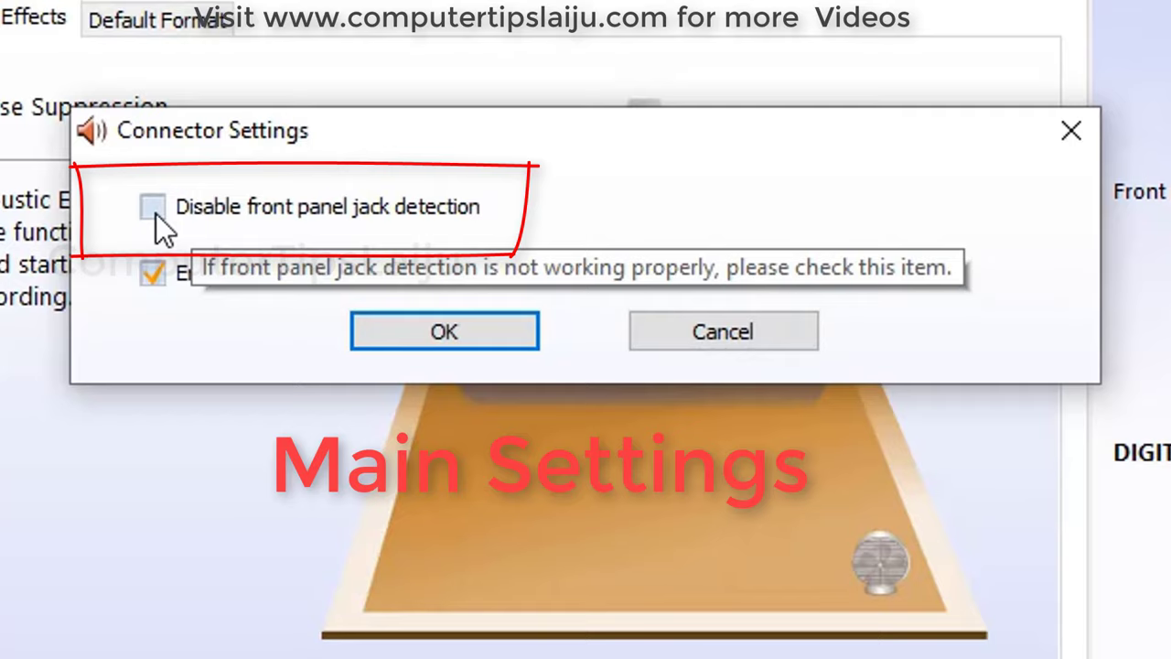
pyautogui.moveTo(174, 229)
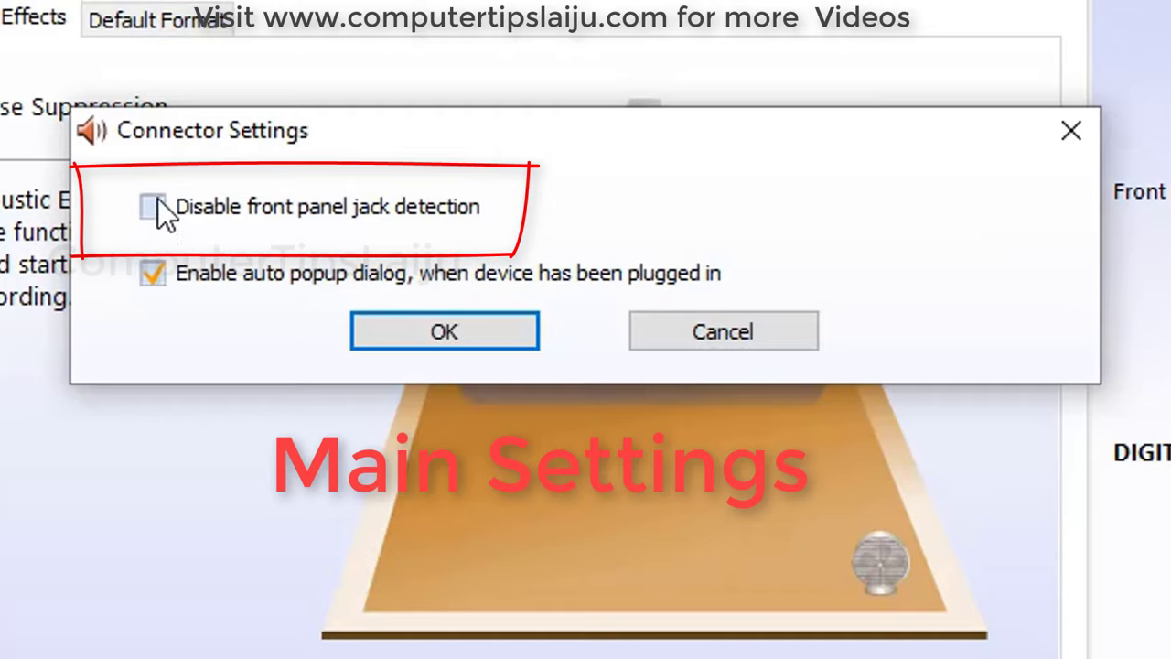
pyautogui.moveTo(155, 211)
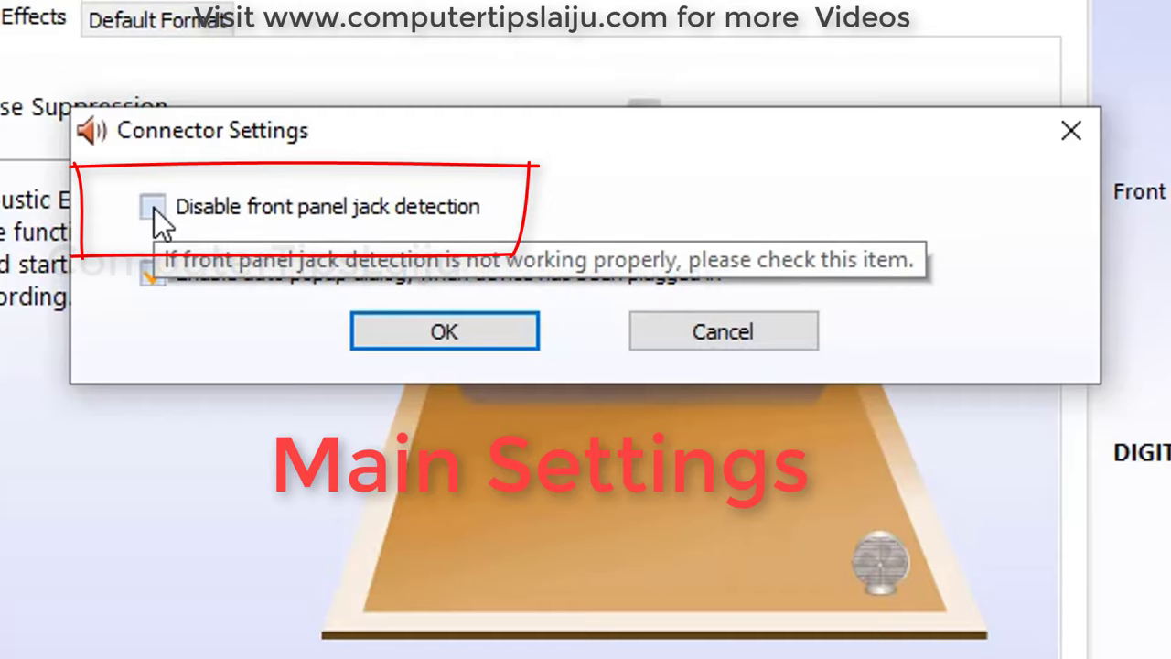
pyautogui.click(154, 205)
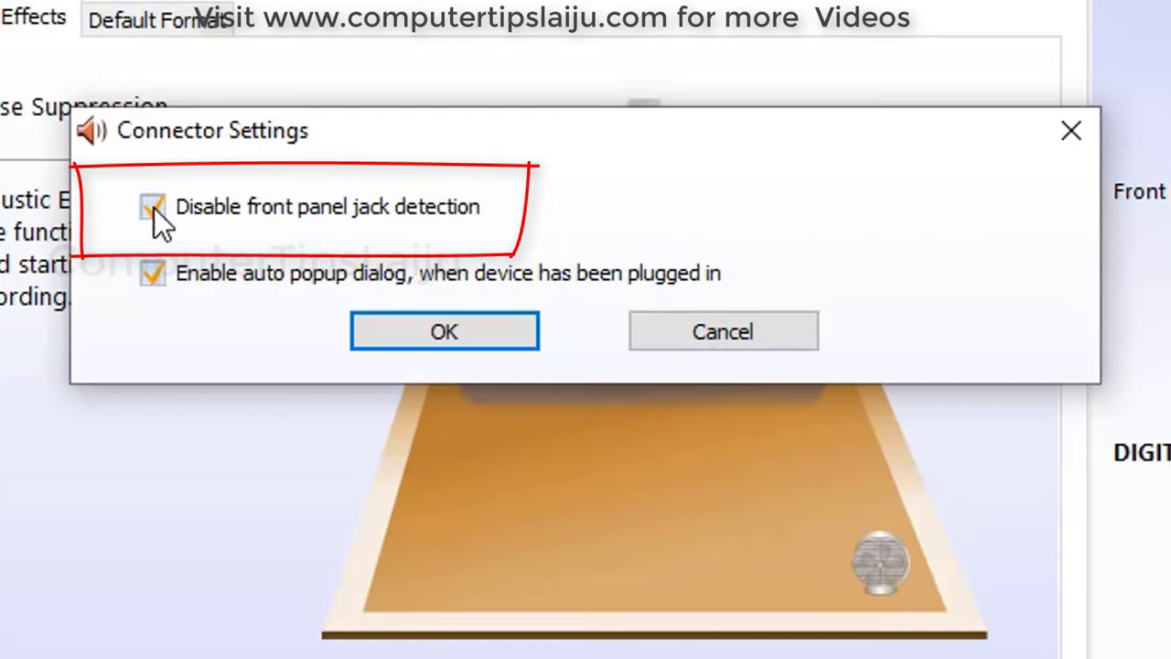
pyautogui.click(442, 330)
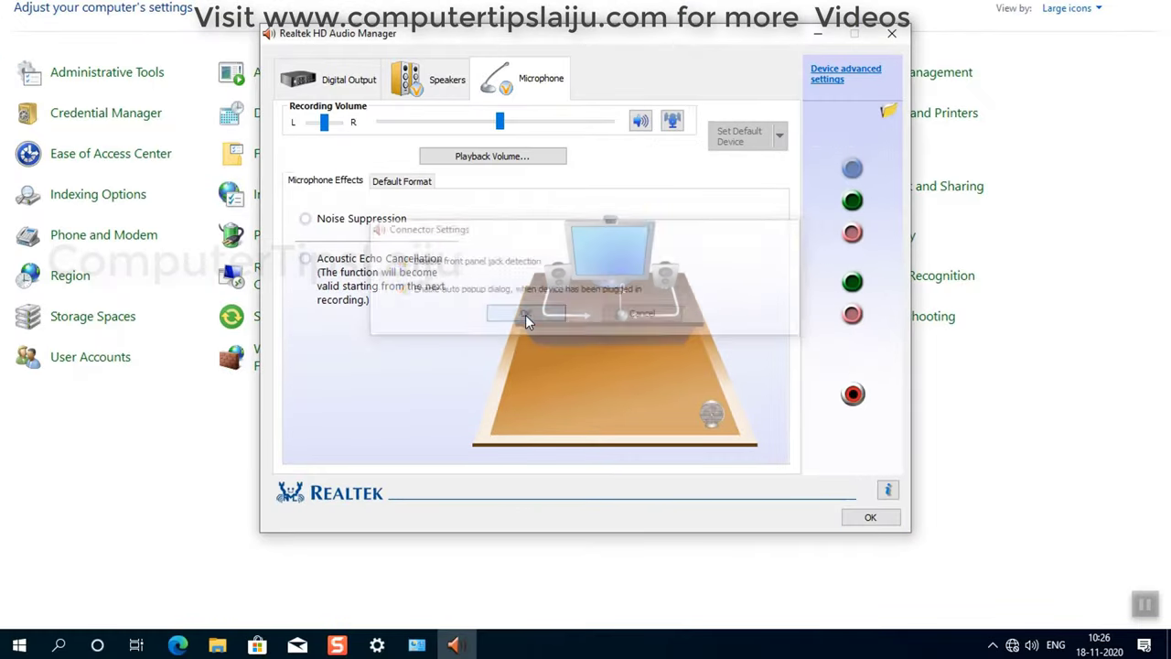
# Close Realtek manager and verify Realtek Speakers and Realtek microphone as output and input in Sound settings.
pyautogui.click(521, 315)
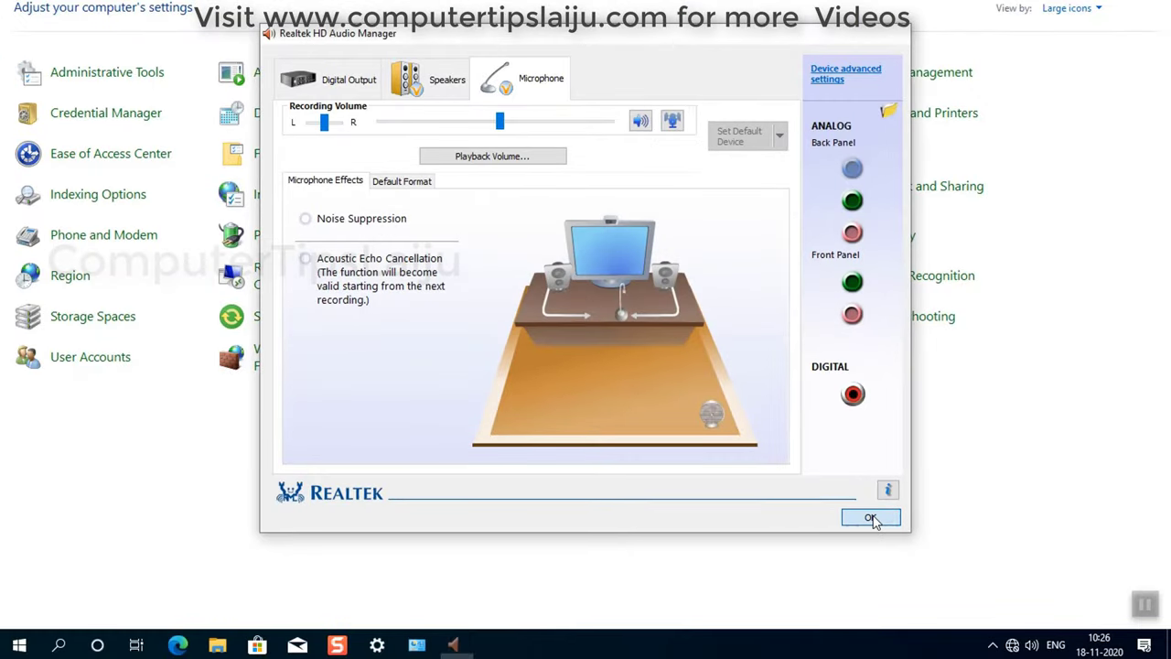
pyautogui.click(870, 516)
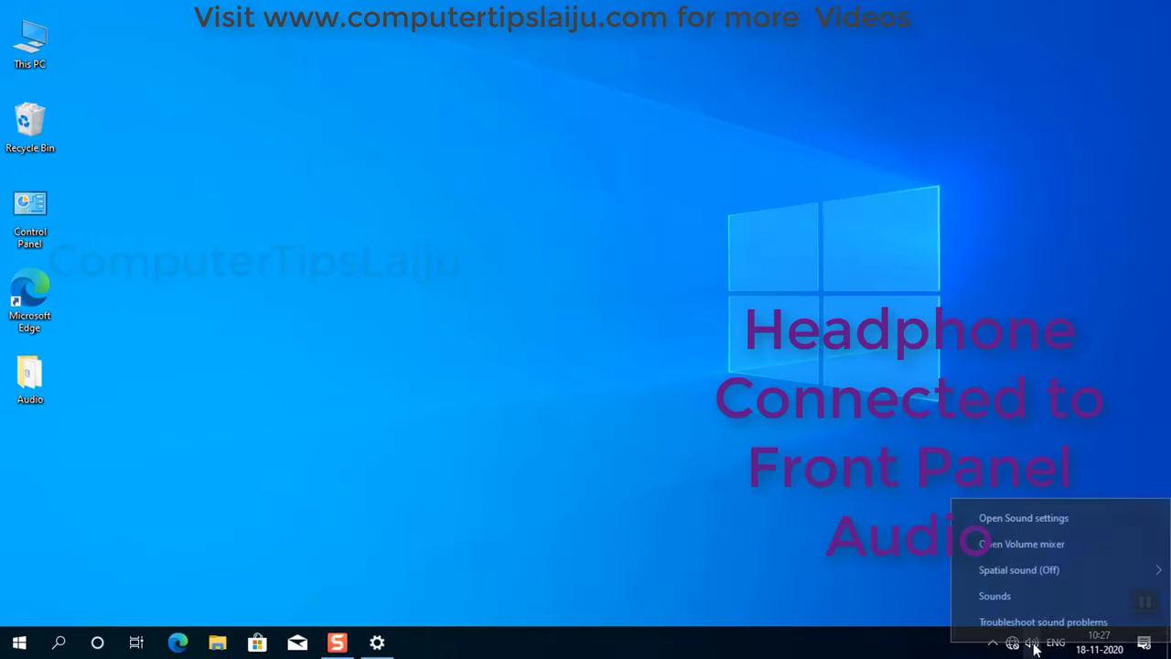
pyautogui.click(1023, 516)
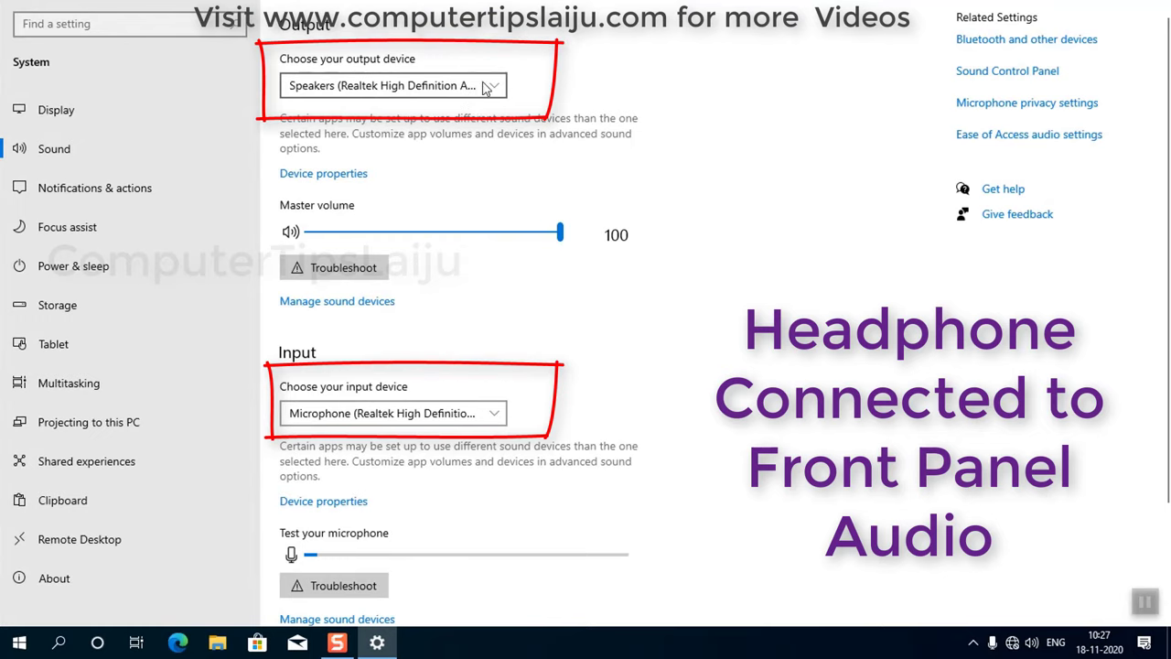
pyautogui.click(399, 413)
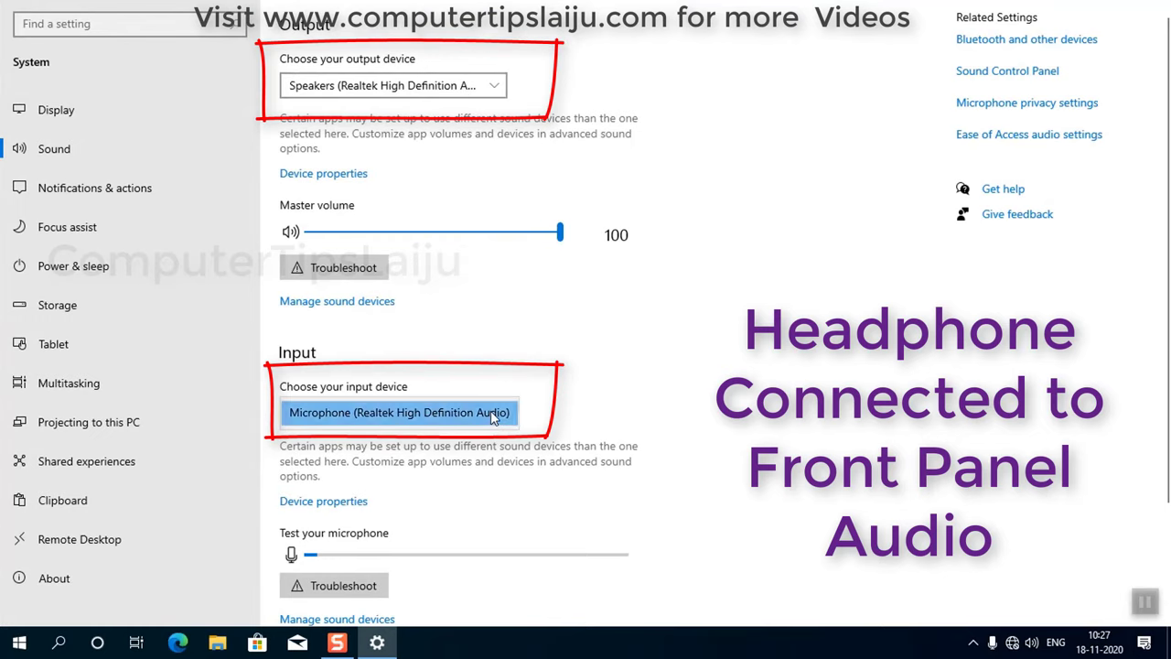
pyautogui.scroll(-3)
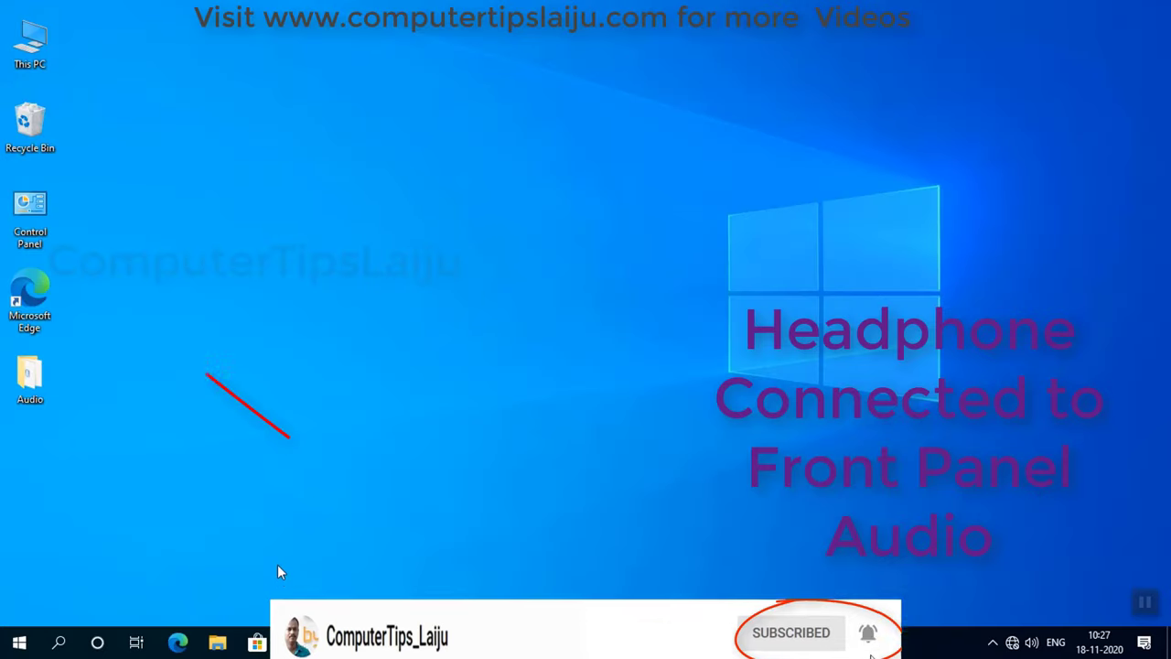
# Show the Sound dialog's Recording devices list with the Realtek microphone as default.
pyautogui.click(29, 211)
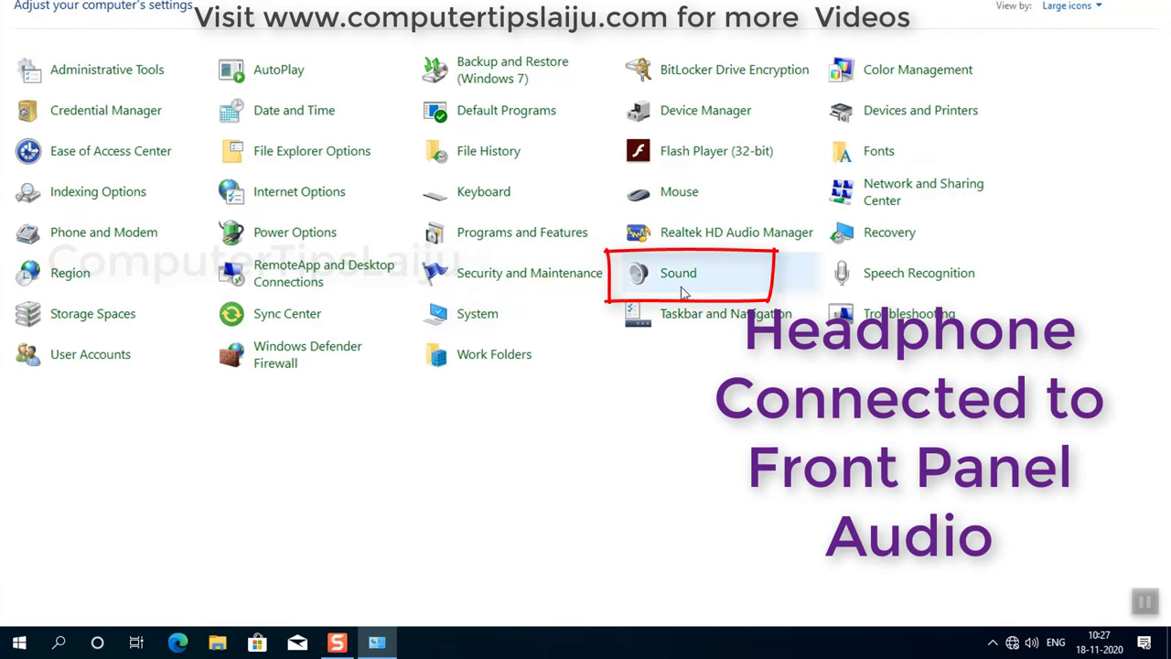
pyautogui.doubleClick(677, 272)
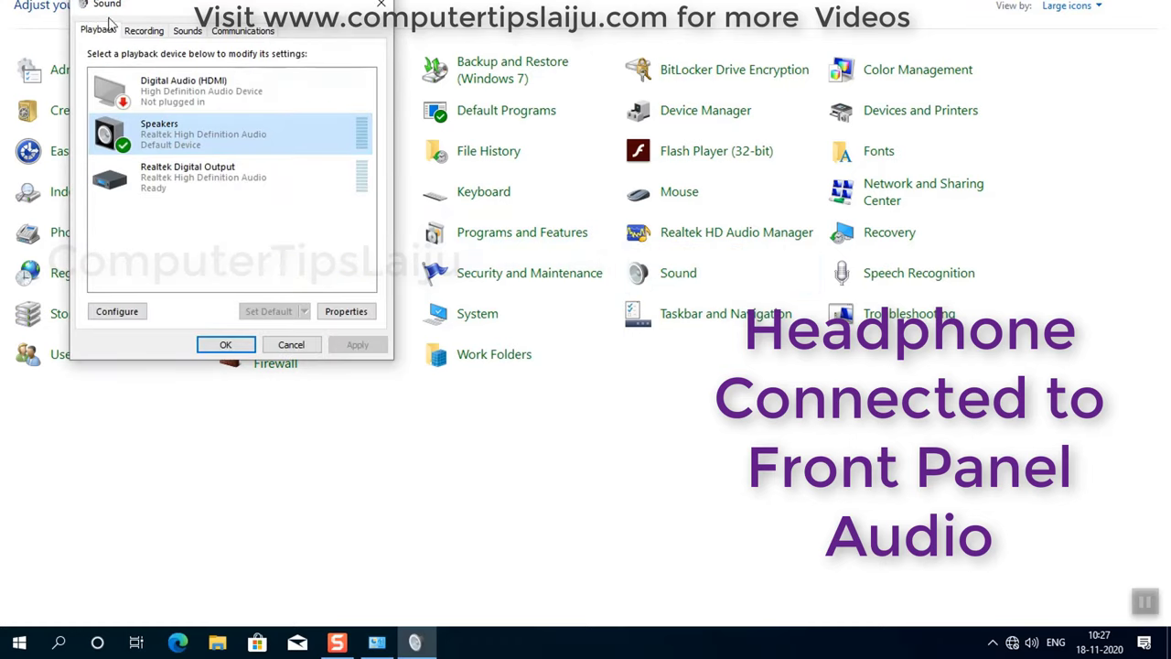
pyautogui.click(143, 29)
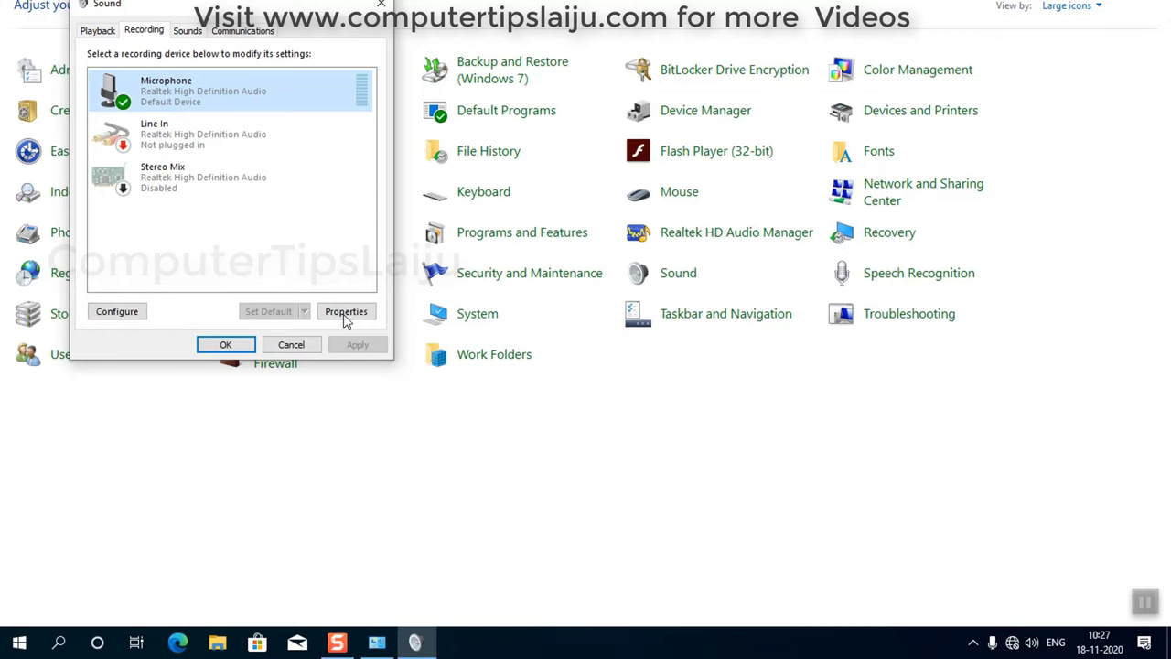
# In the microphone's Levels properties, set the Microphone level to 74.
pyautogui.click(346, 311)
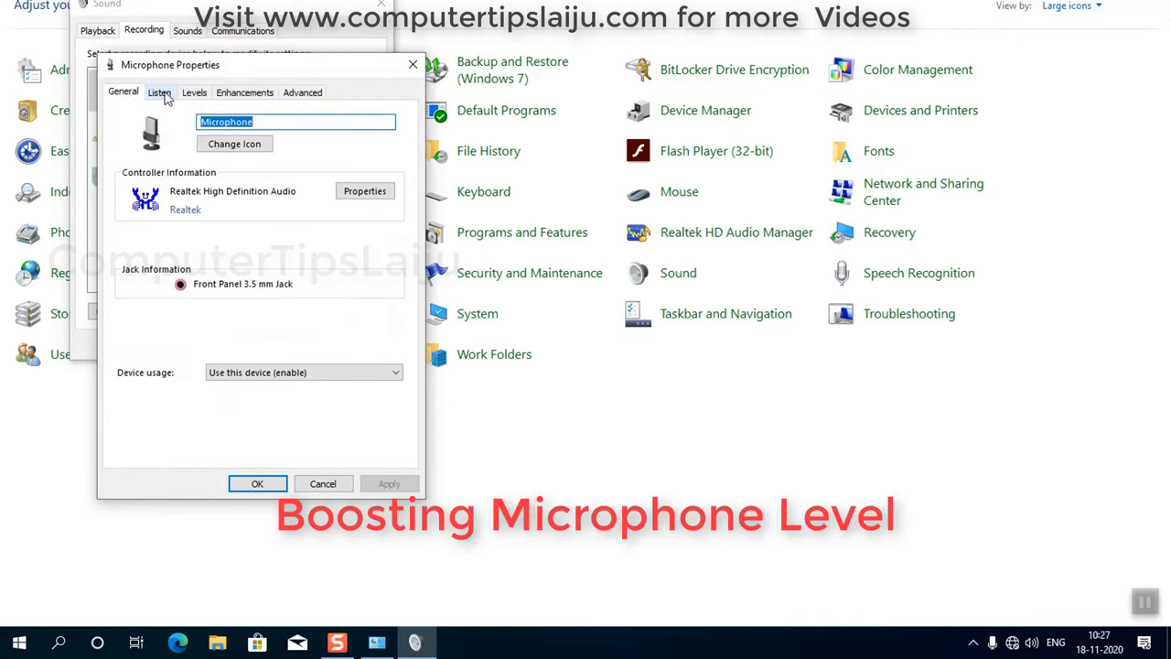
pyautogui.click(194, 92)
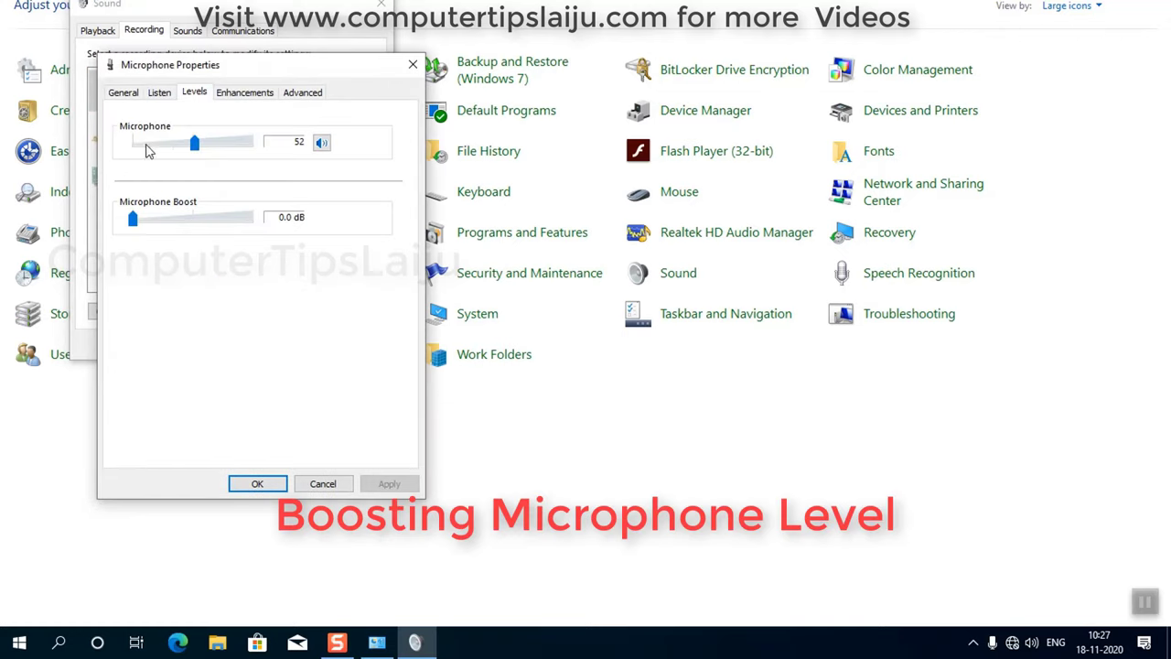
pyautogui.moveTo(193, 143); pyautogui.dragTo(221, 142)
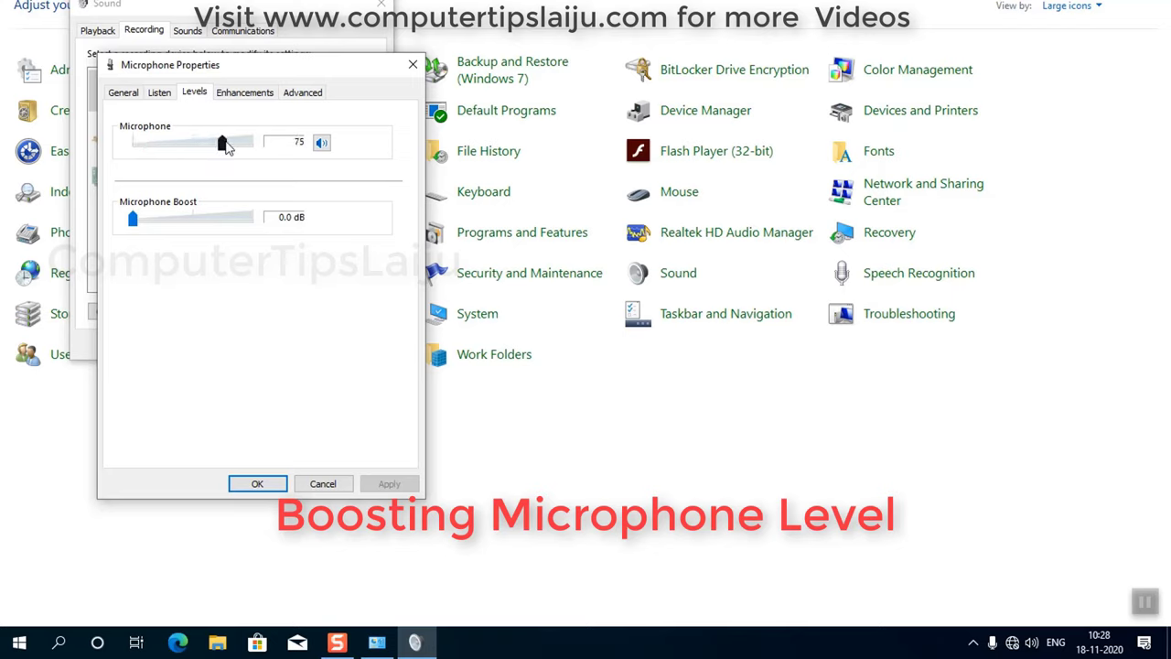
pyautogui.moveTo(222, 142); pyautogui.dragTo(218, 142)
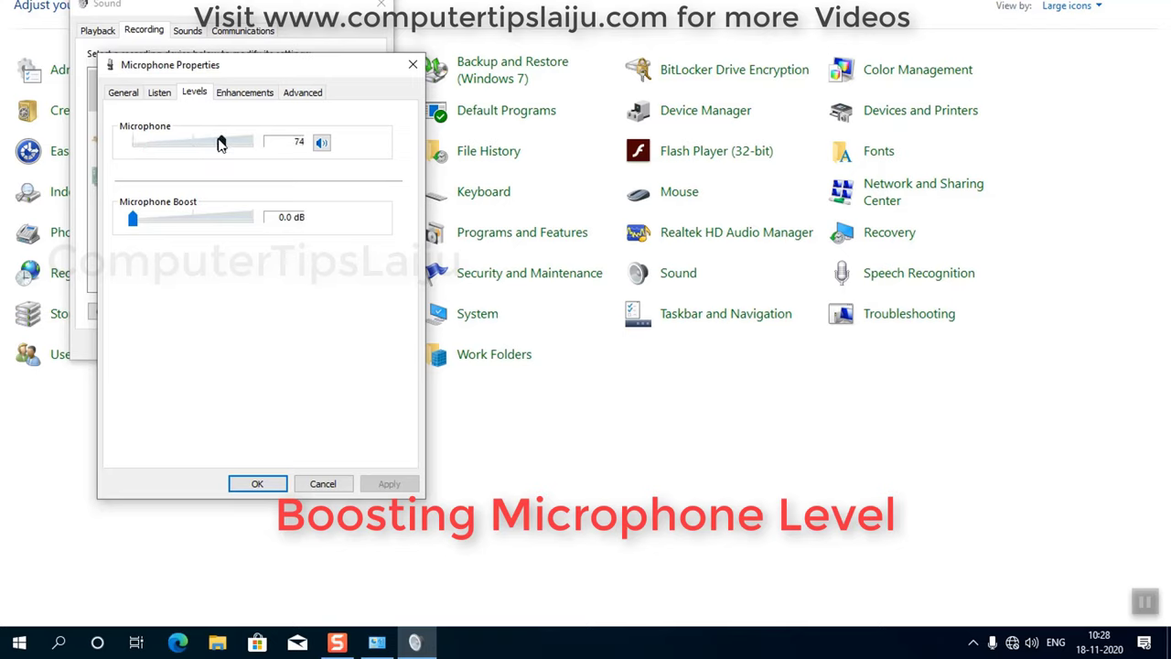
# Raise Microphone Boost toward +20 dB and confirm both sound dialogs with OK.
pyautogui.moveTo(132, 216); pyautogui.dragTo(172, 216)
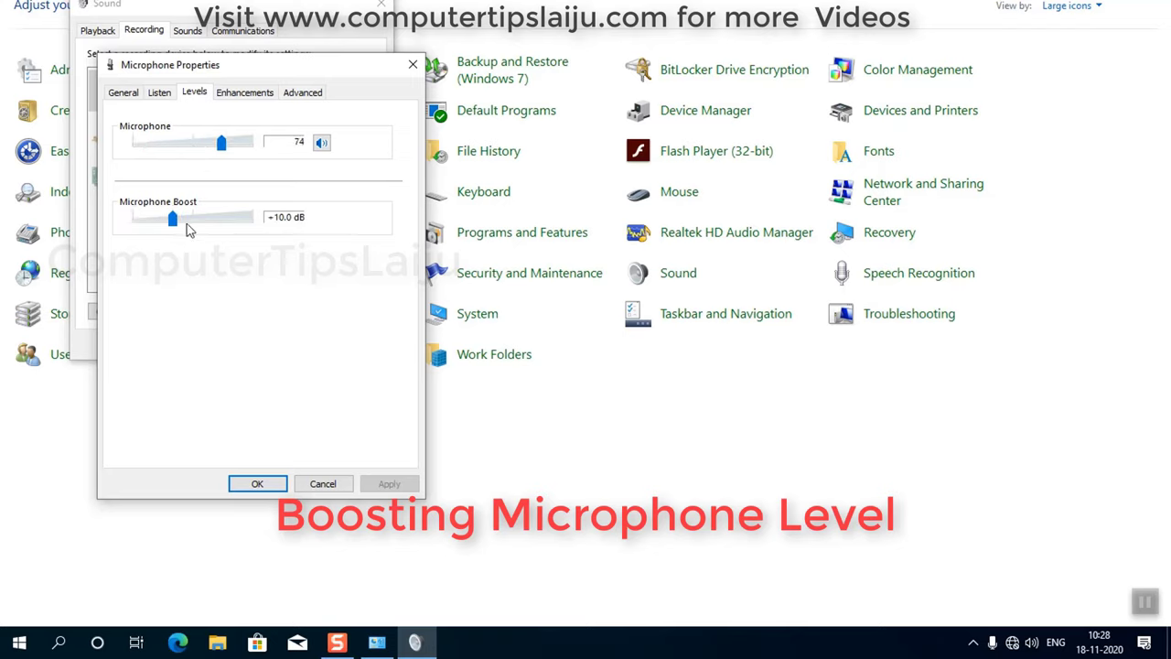
pyautogui.moveTo(172, 217); pyautogui.dragTo(210, 218)
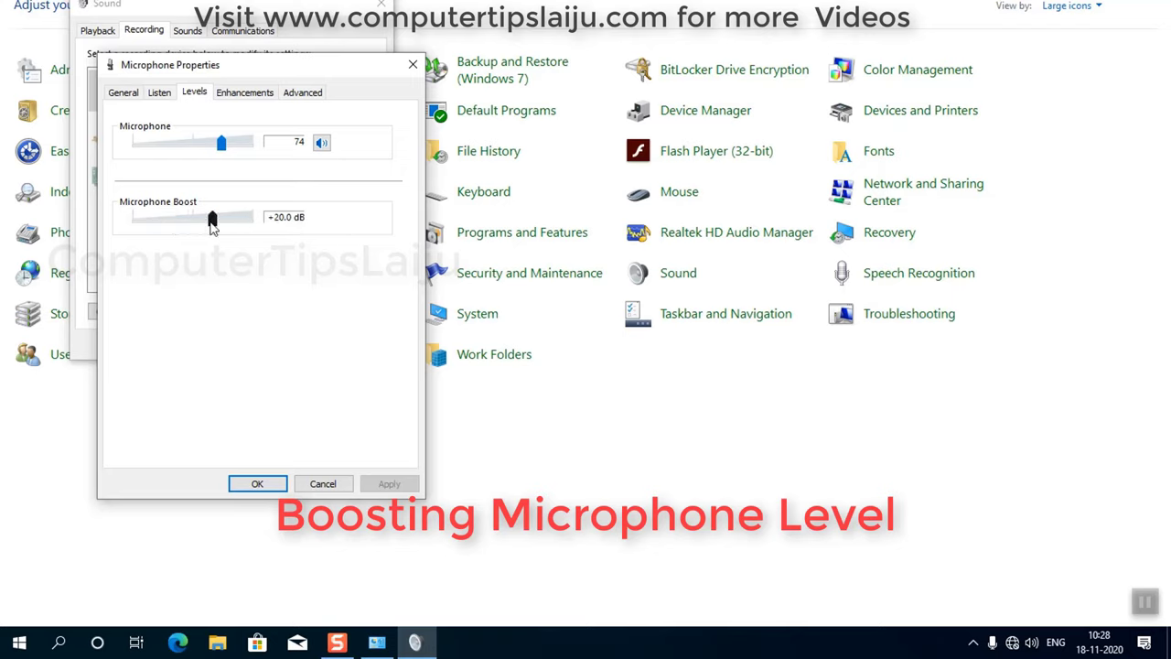
pyautogui.moveTo(212, 216); pyautogui.dragTo(172, 216)
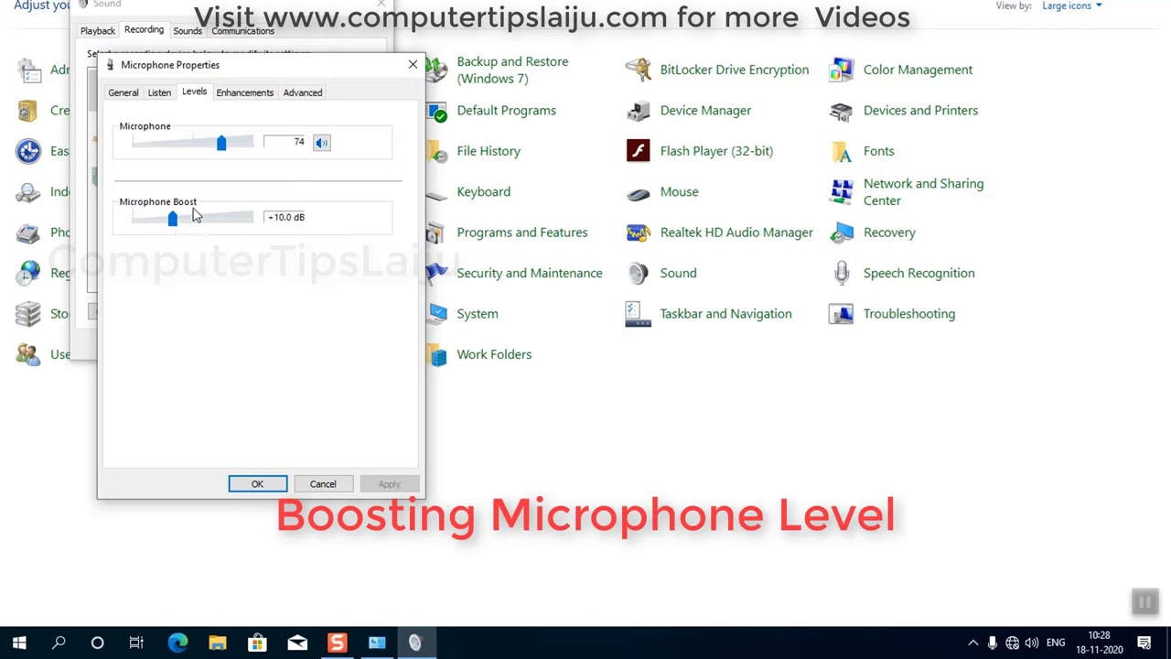
pyautogui.click(256, 483)
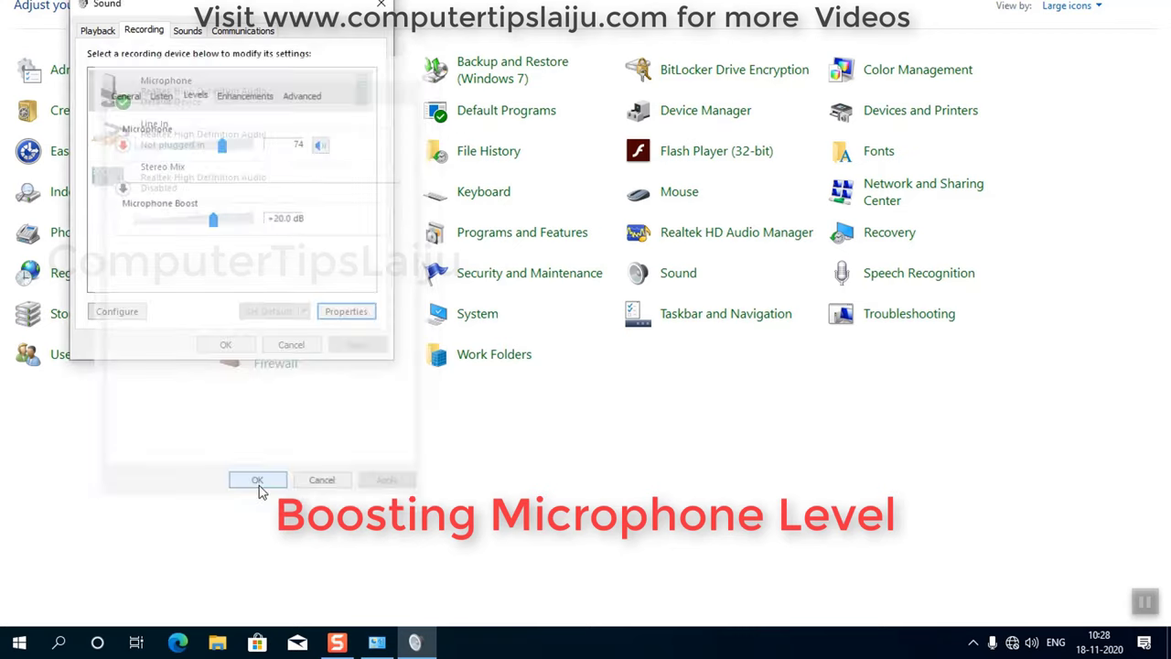
pyautogui.click(257, 479)
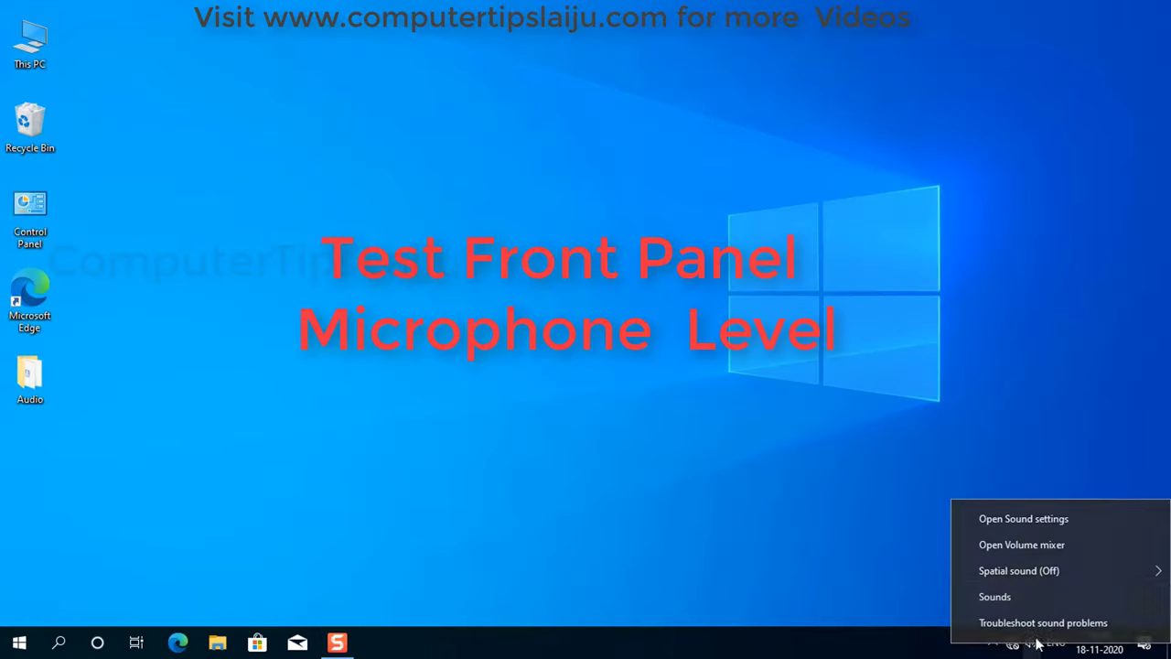
pyautogui.click(1022, 518)
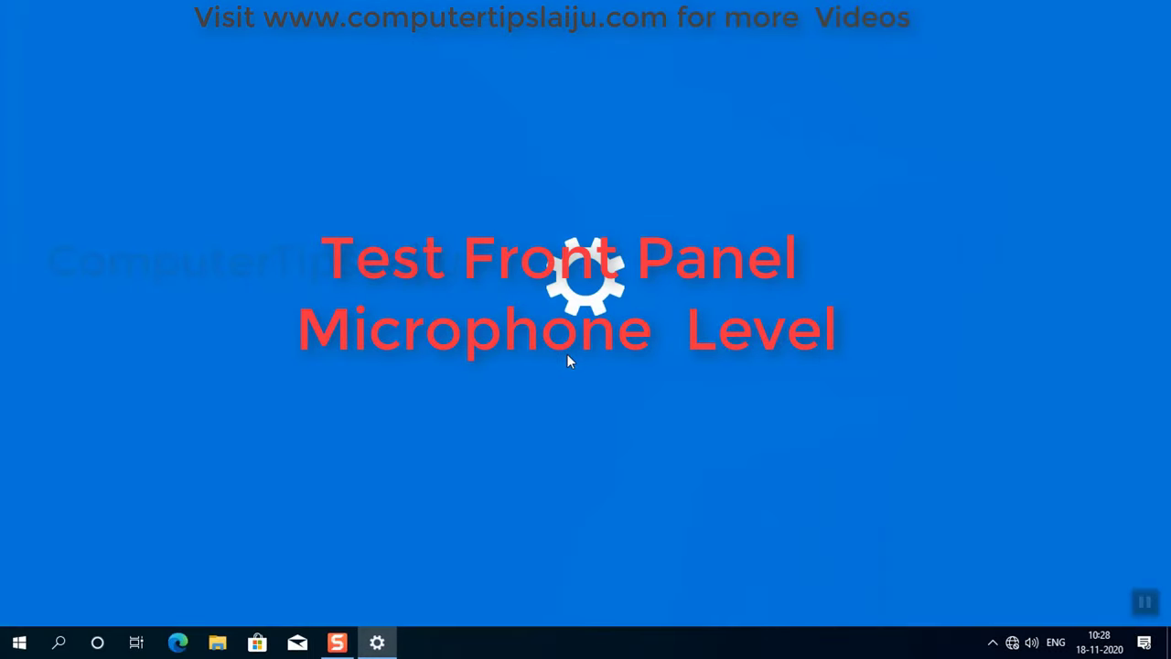
pyautogui.click(376, 640)
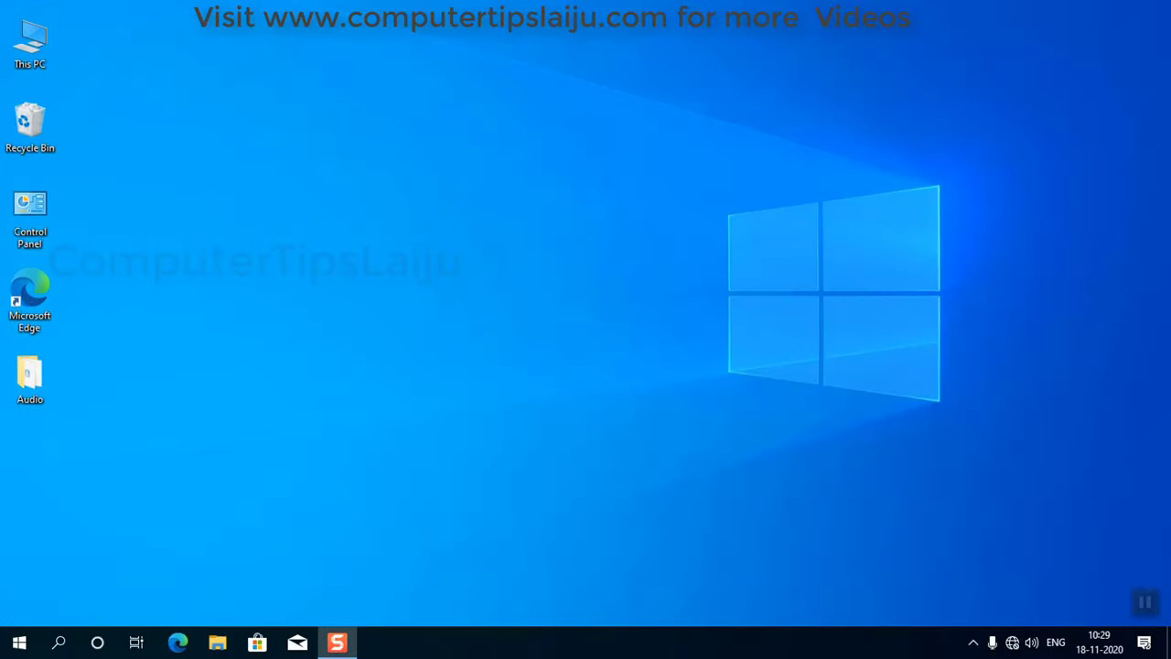
pyautogui.moveTo(786, 479)
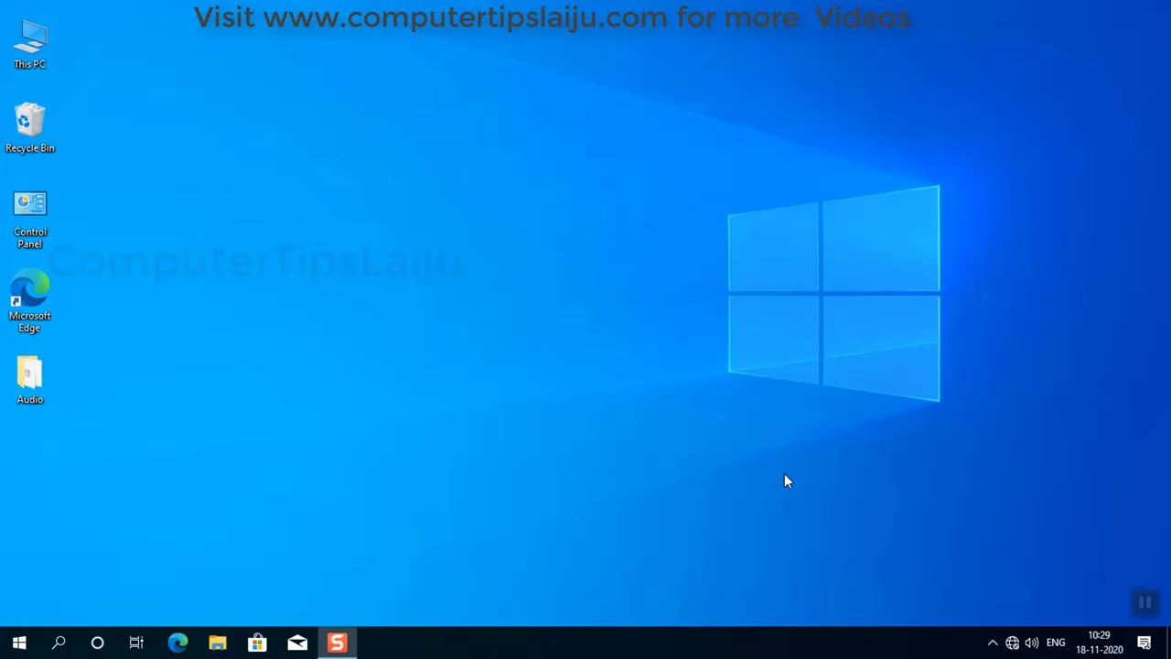